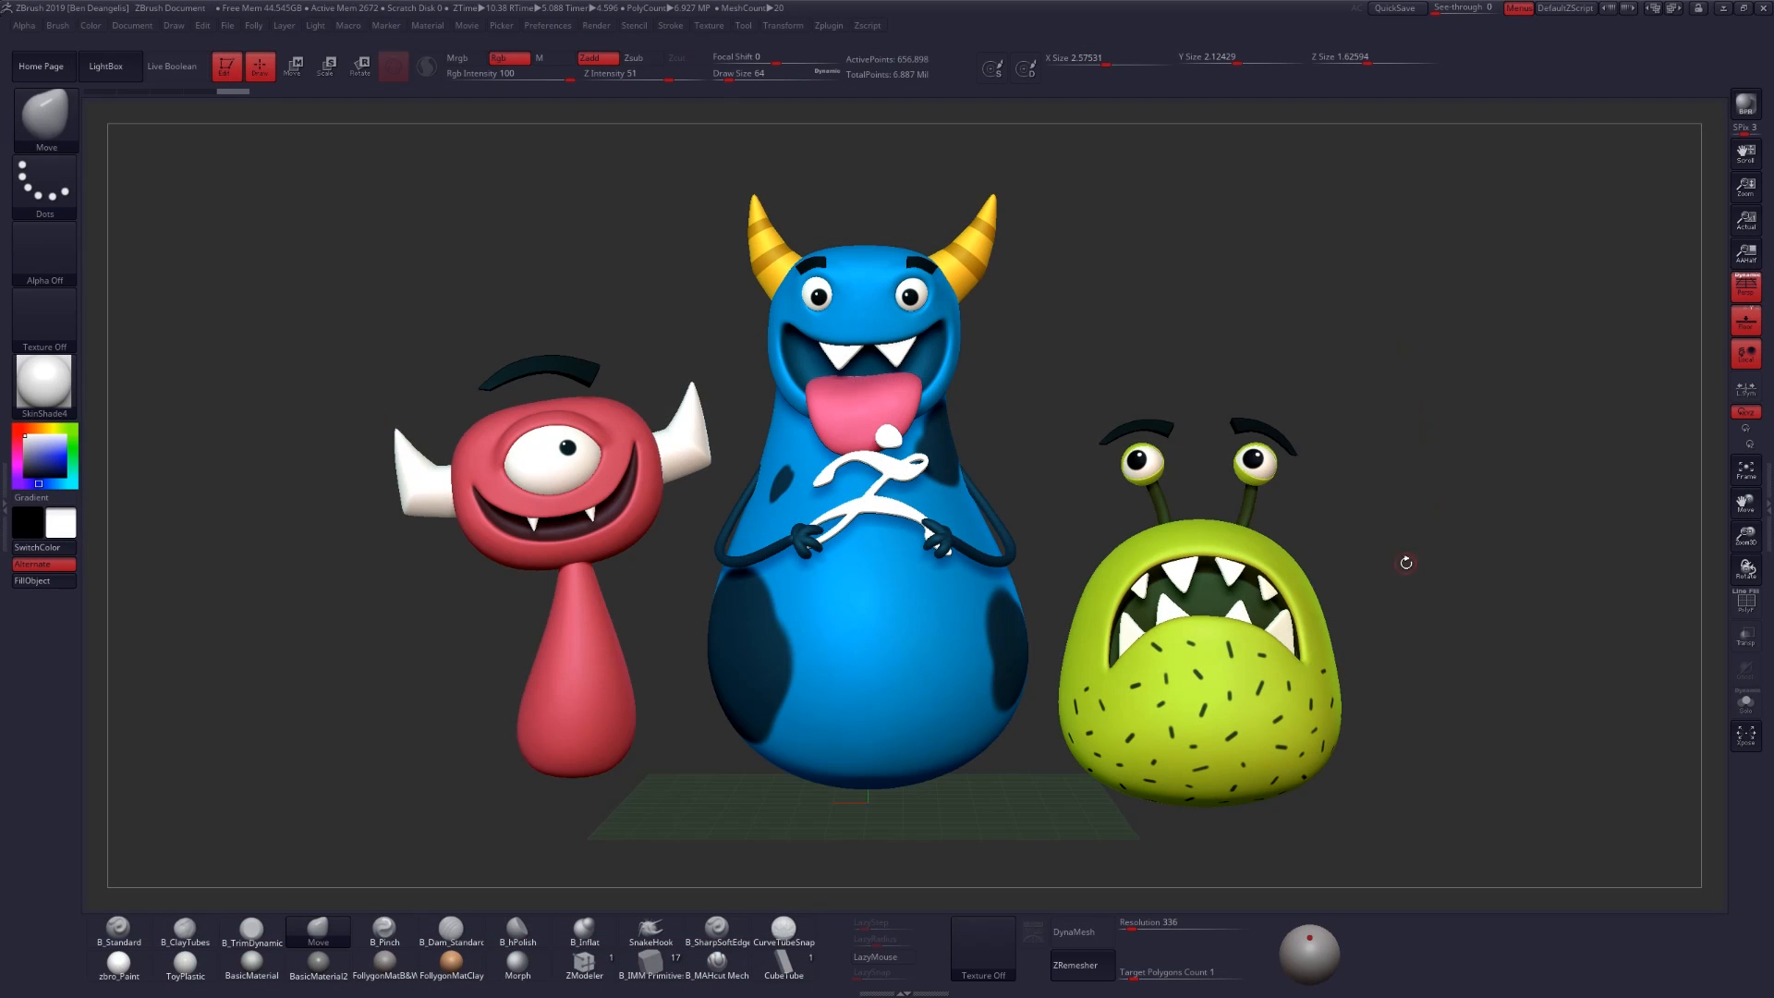
pyautogui.moveTo(1421, 494)
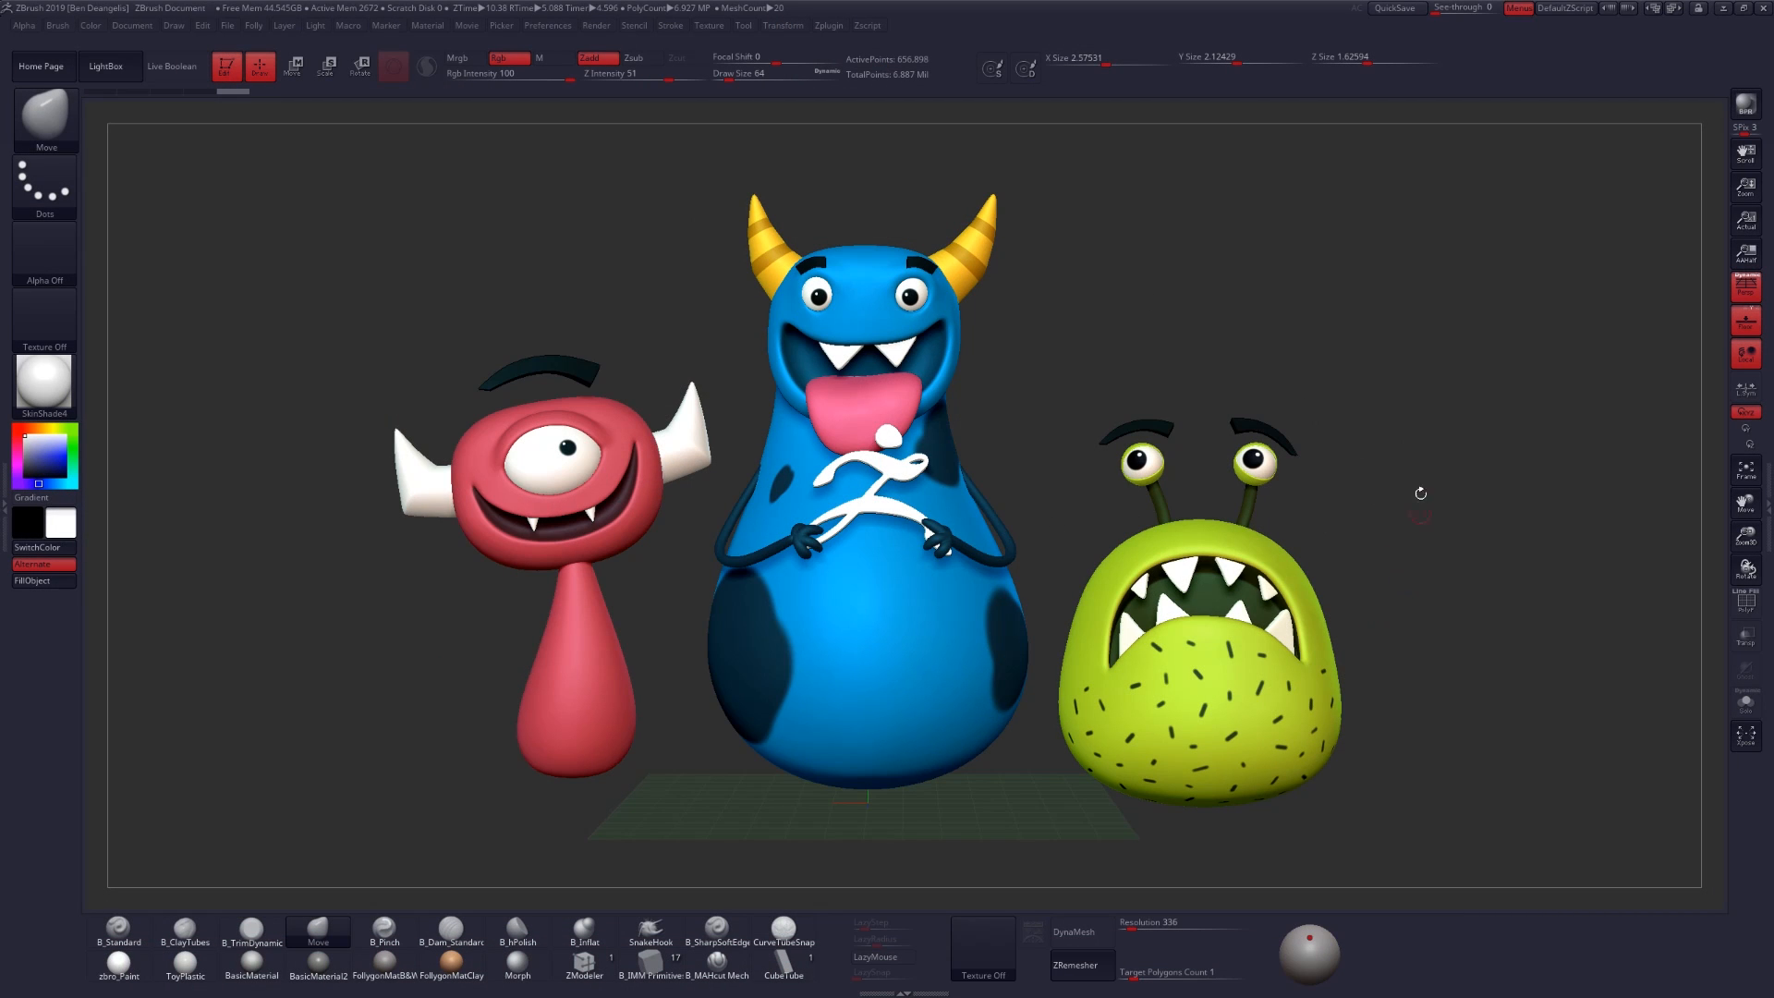
# Step: Show the Tool palette in the right tray beside the monster scene
pyautogui.click(1746, 25)
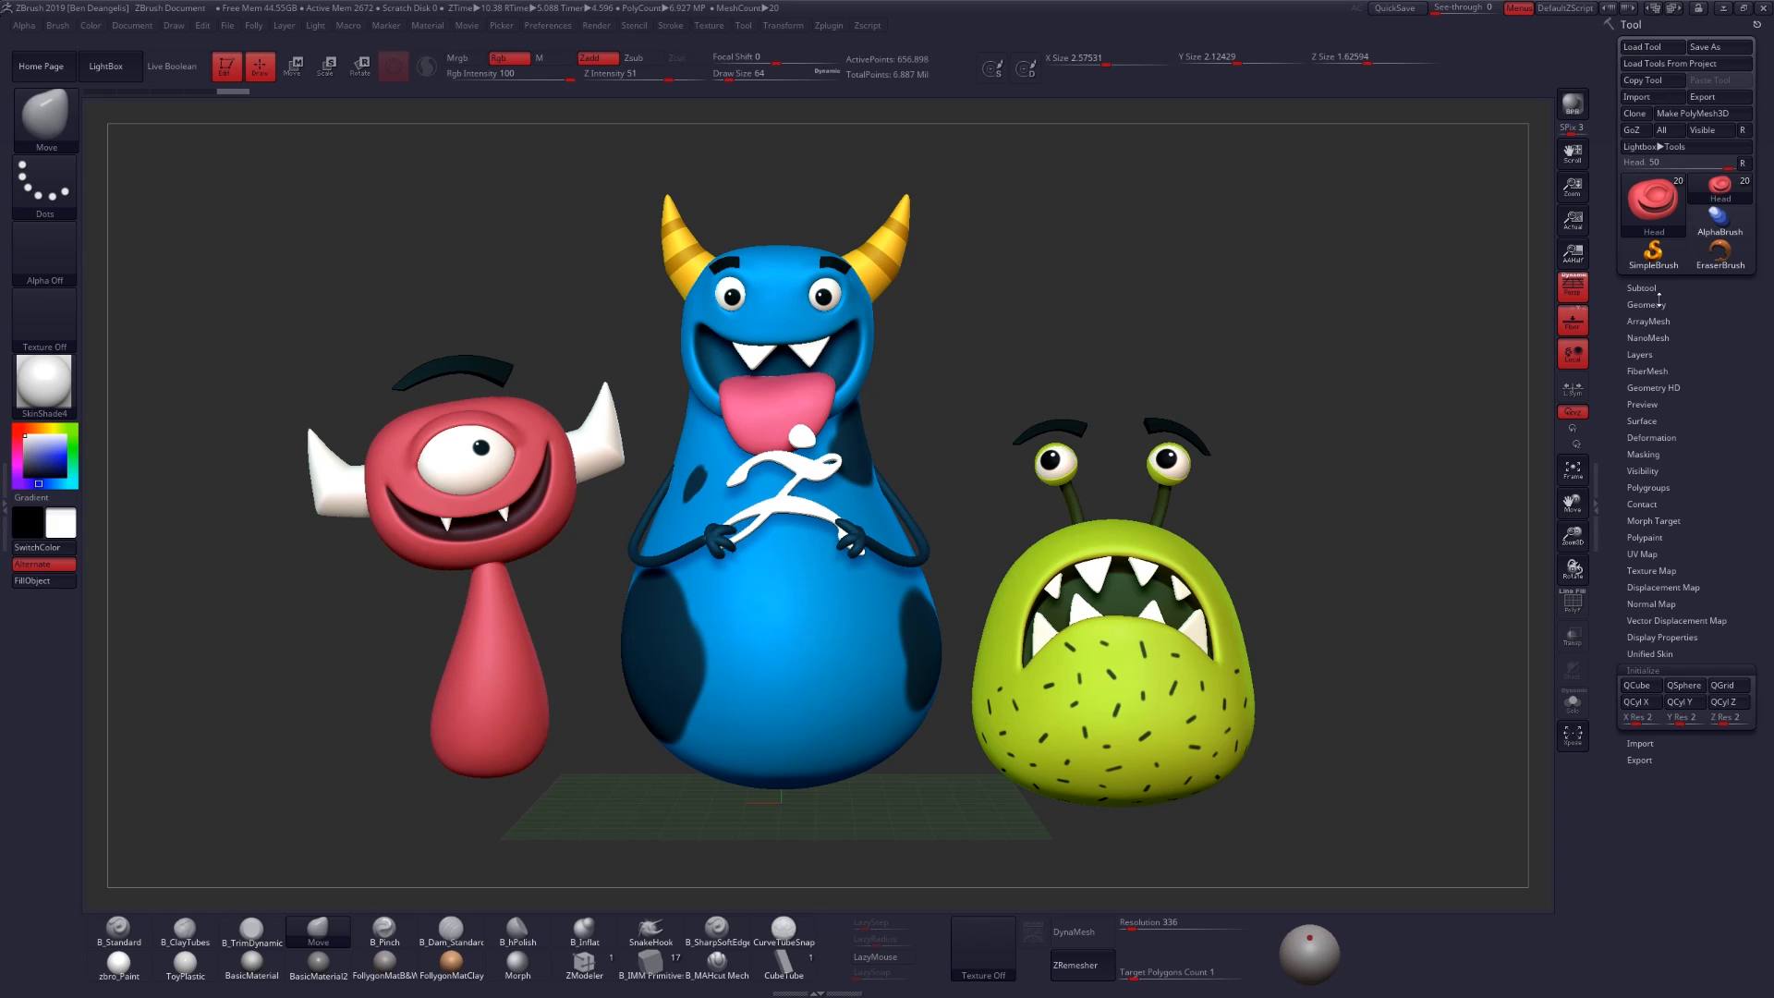
# Step: Expand the Subtool list and browse the monsters' part folders down to the Green subtool
pyautogui.click(1642, 287)
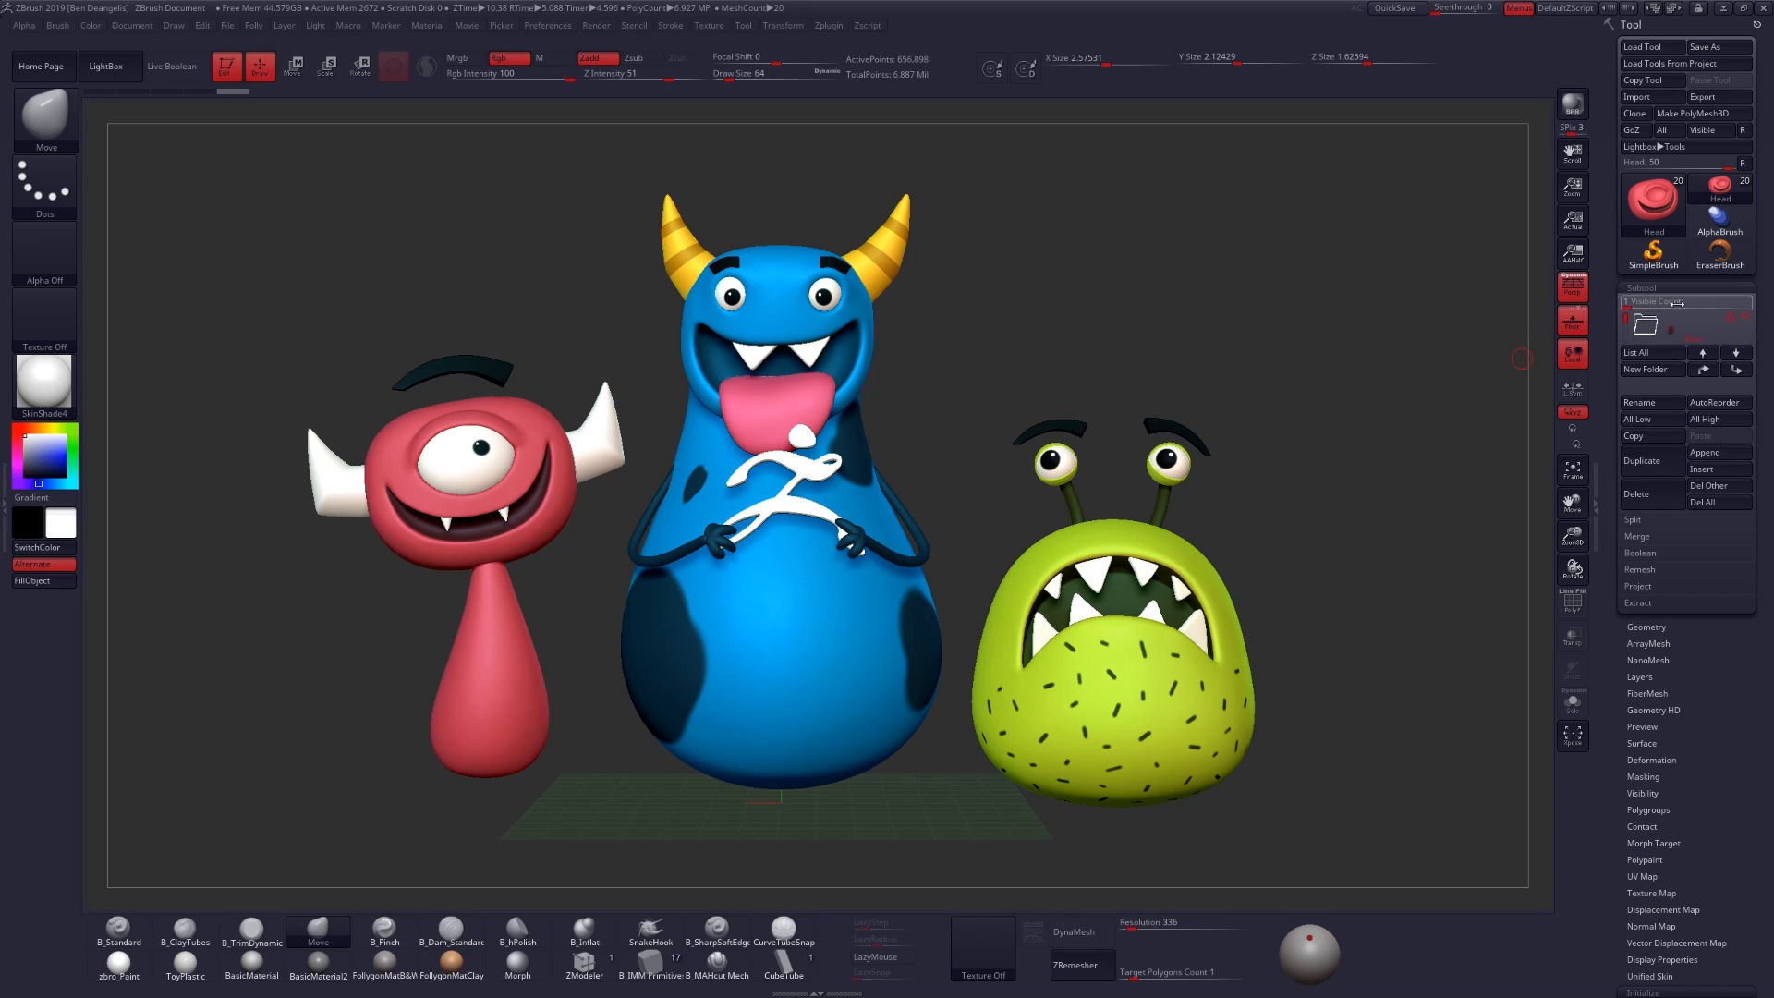
pyautogui.moveTo(1660, 302)
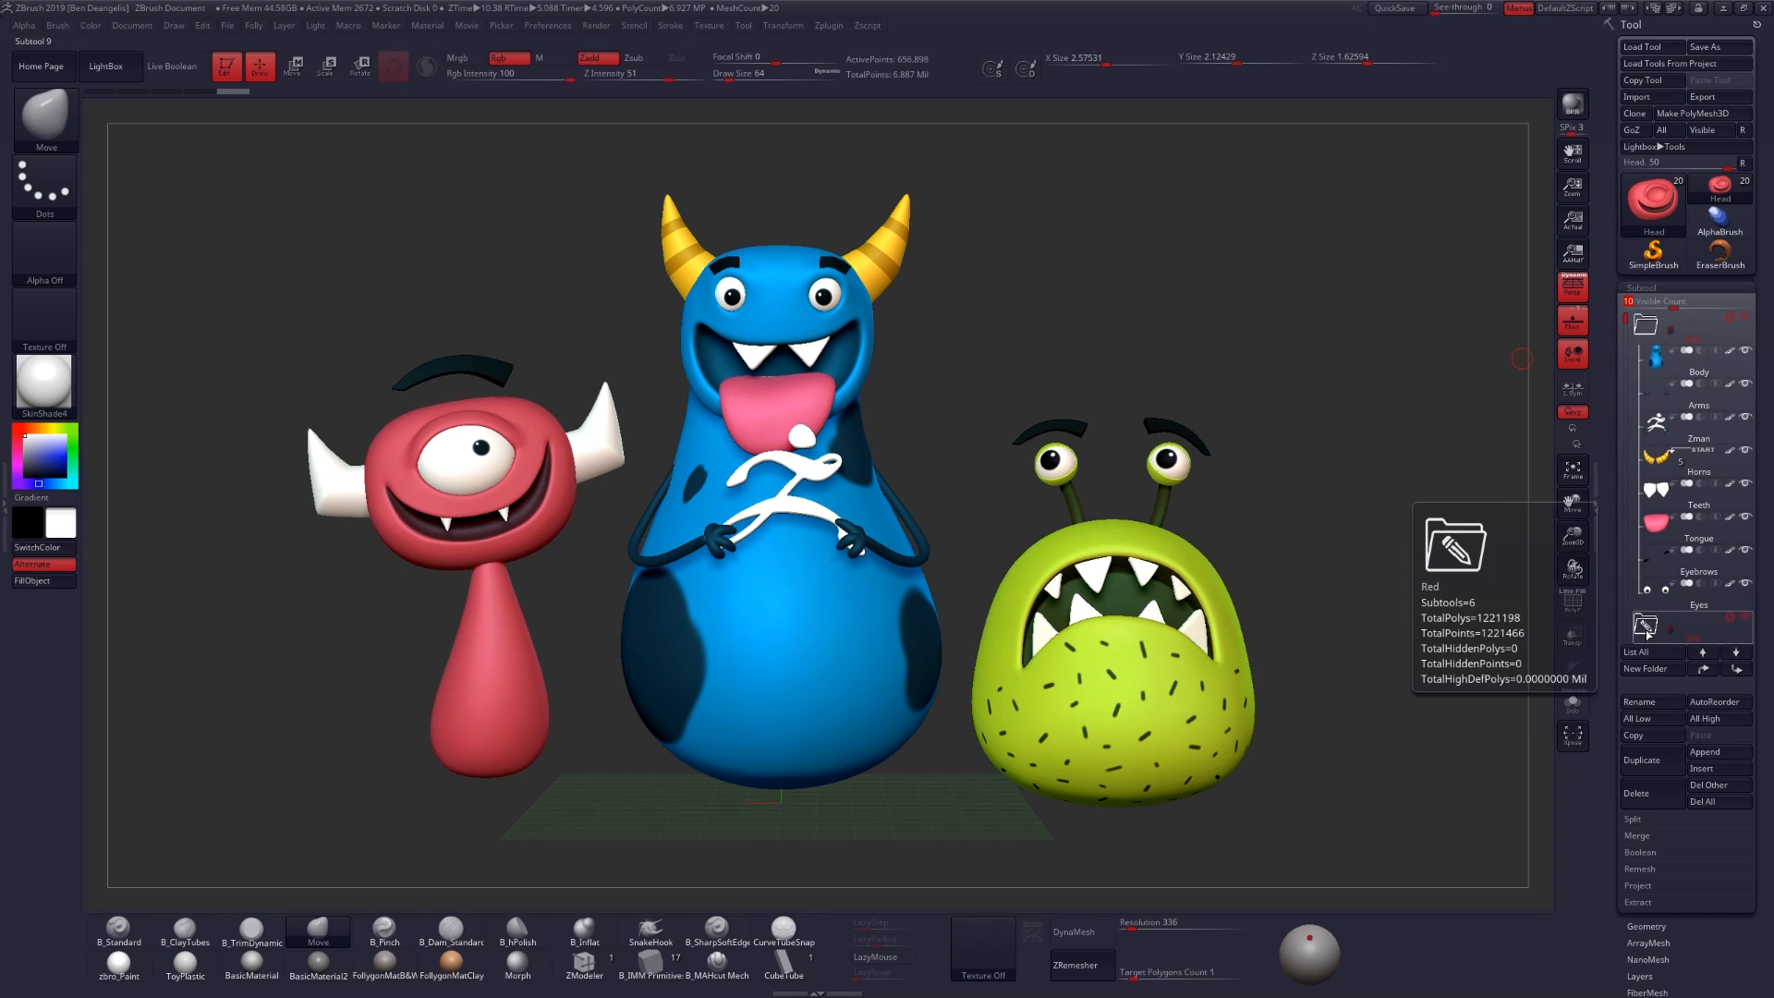
pyautogui.scroll(-3)
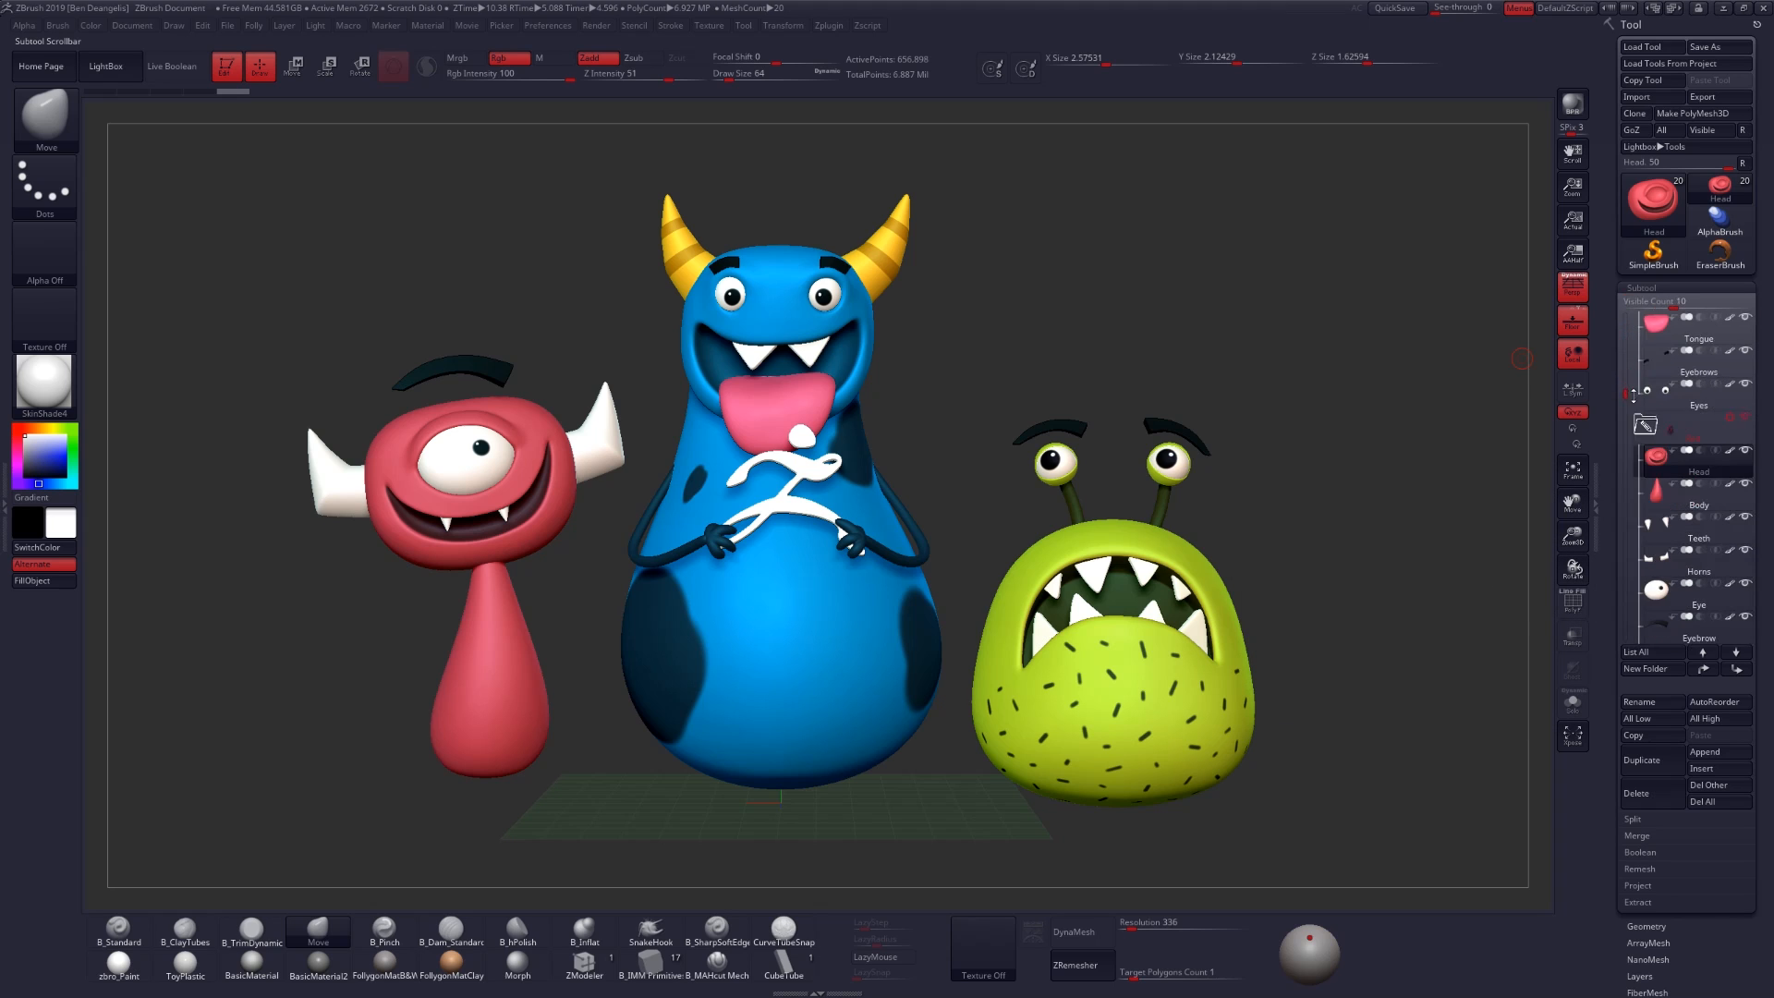
pyautogui.scroll(-3)
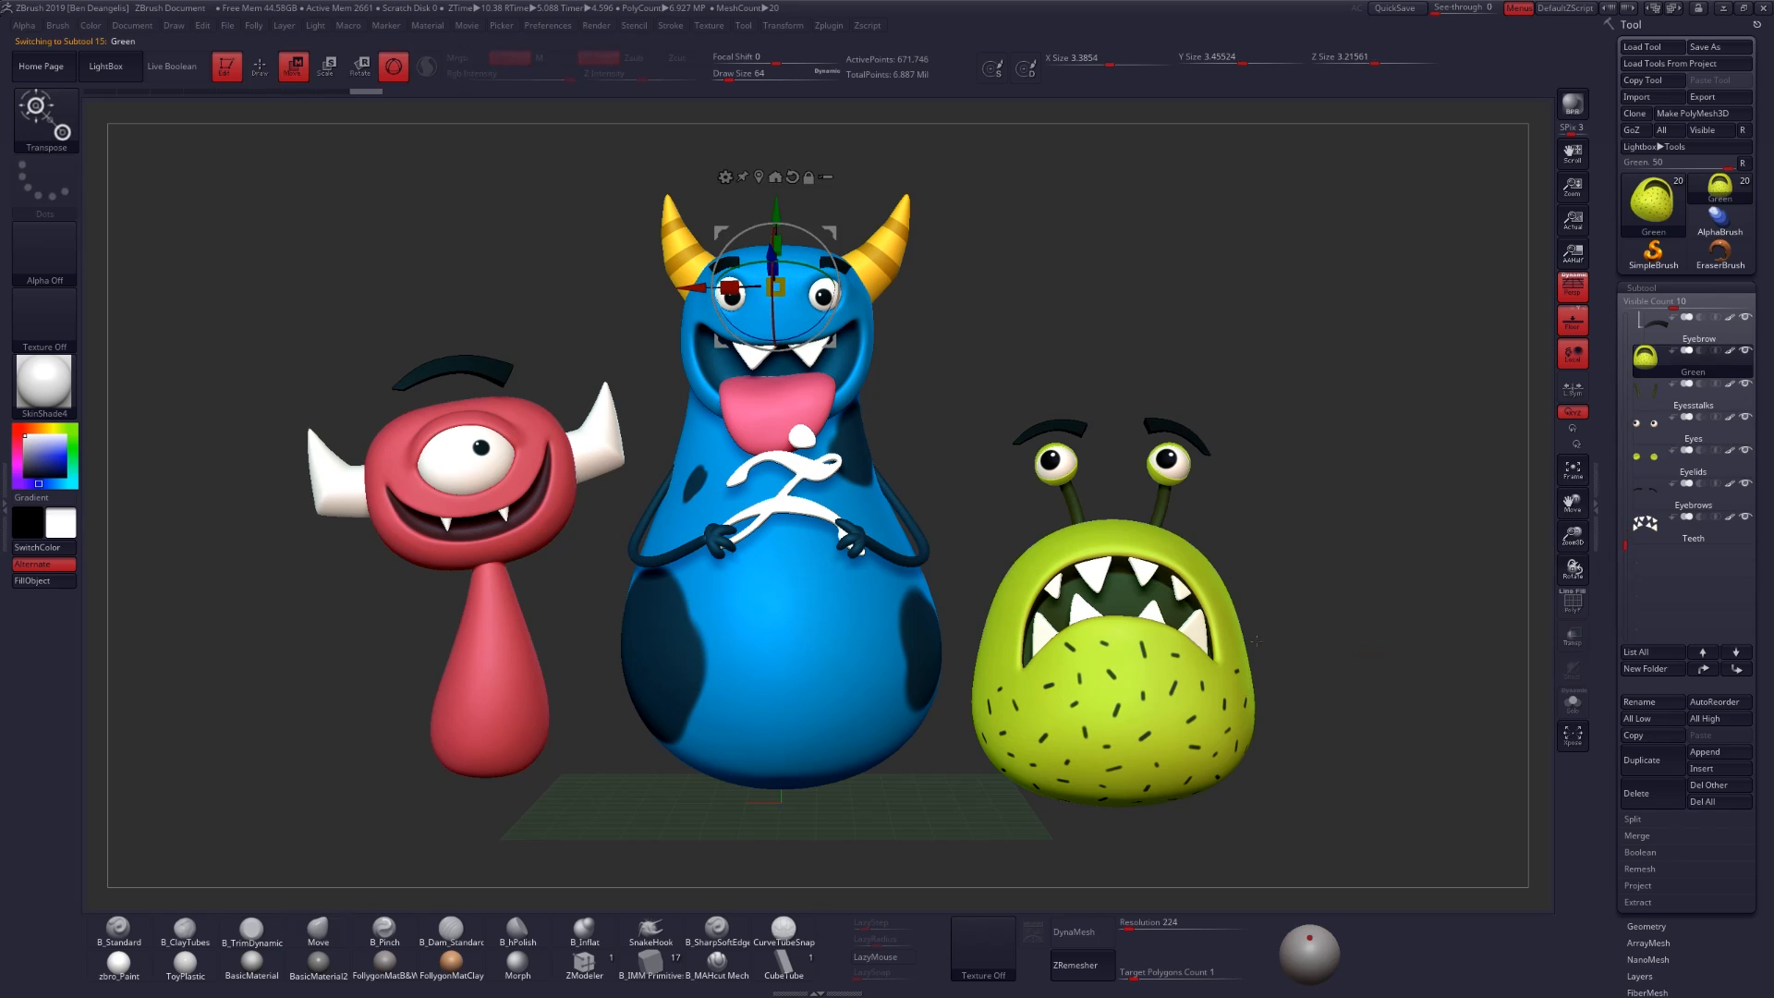
pyautogui.moveTo(1440, 520)
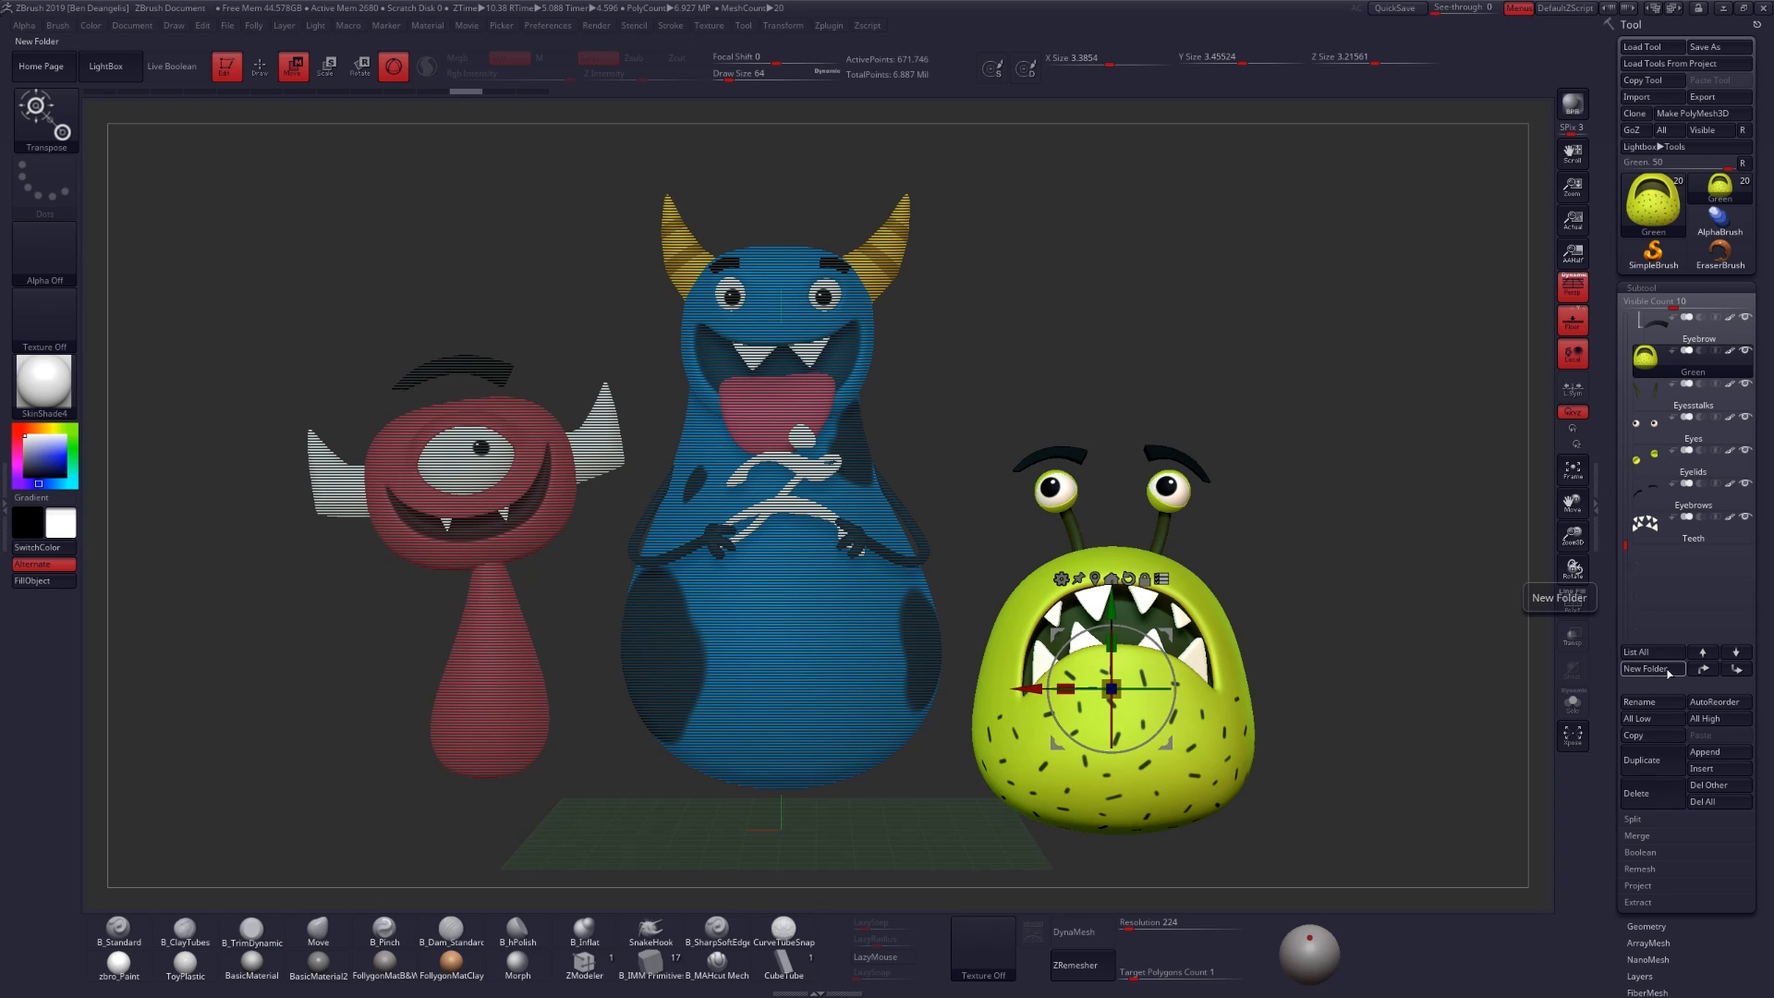
# Step: Create a new subtool folder holding the green monster's transposed parts, confirming with YES
pyautogui.click(1652, 669)
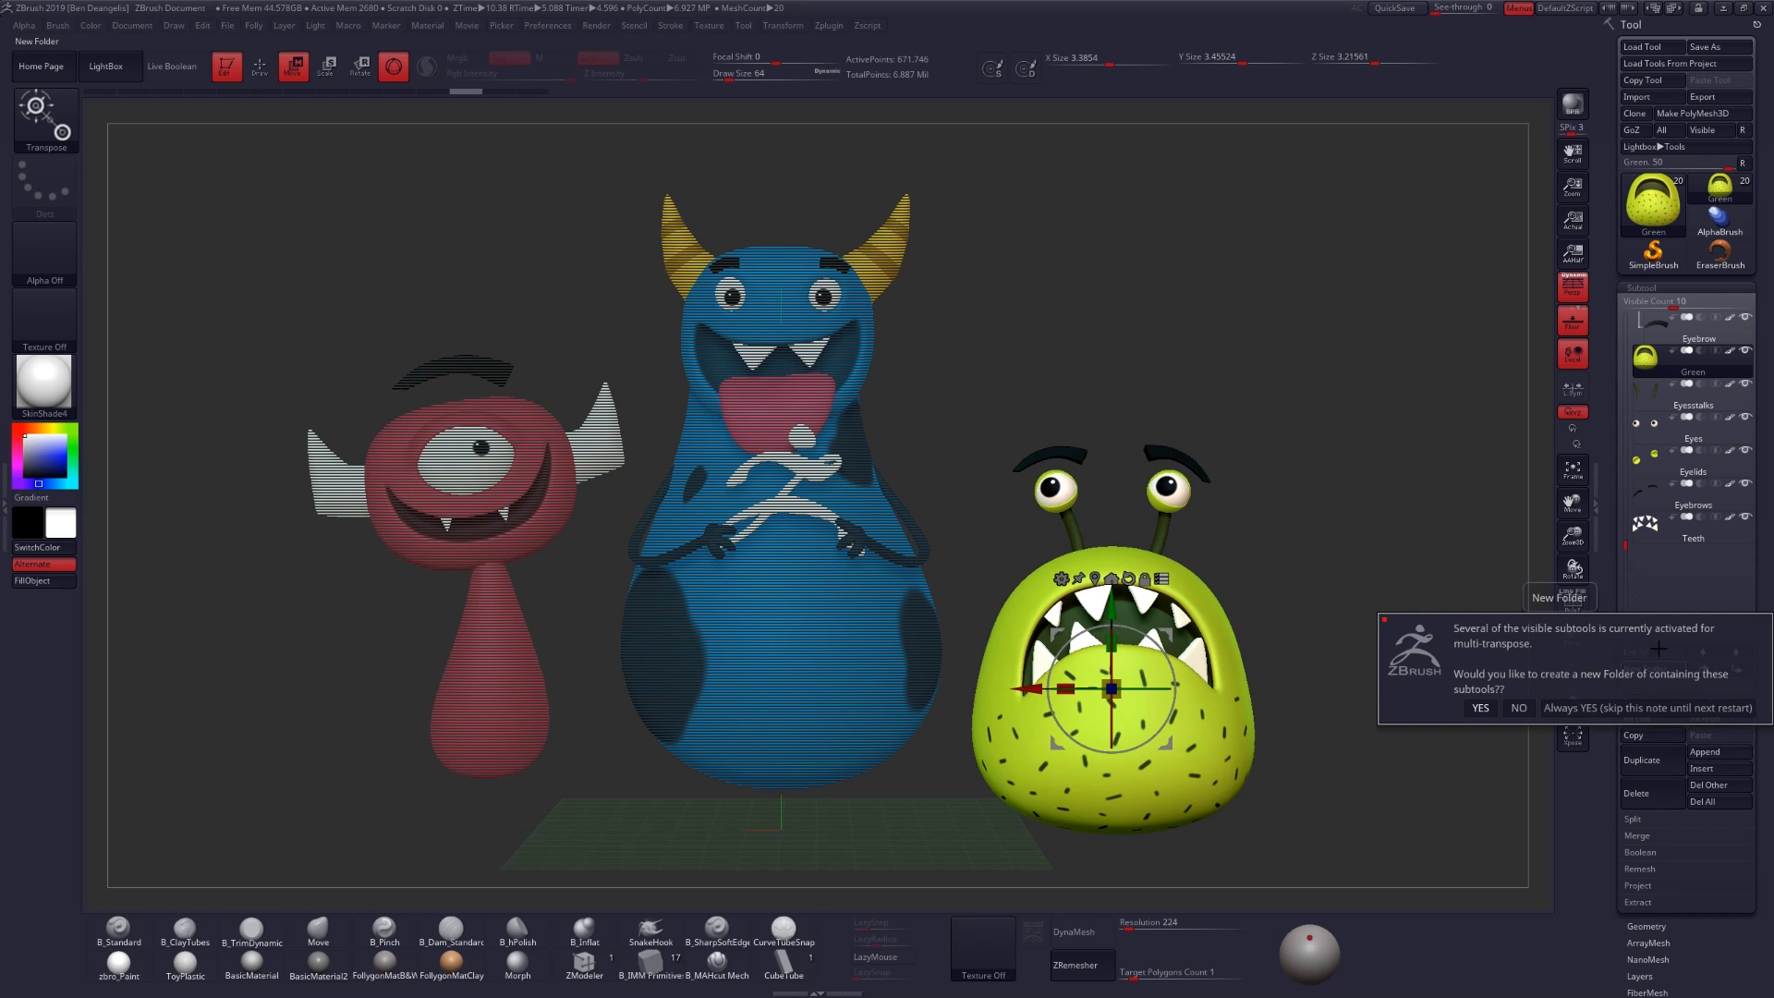
pyautogui.click(1479, 707)
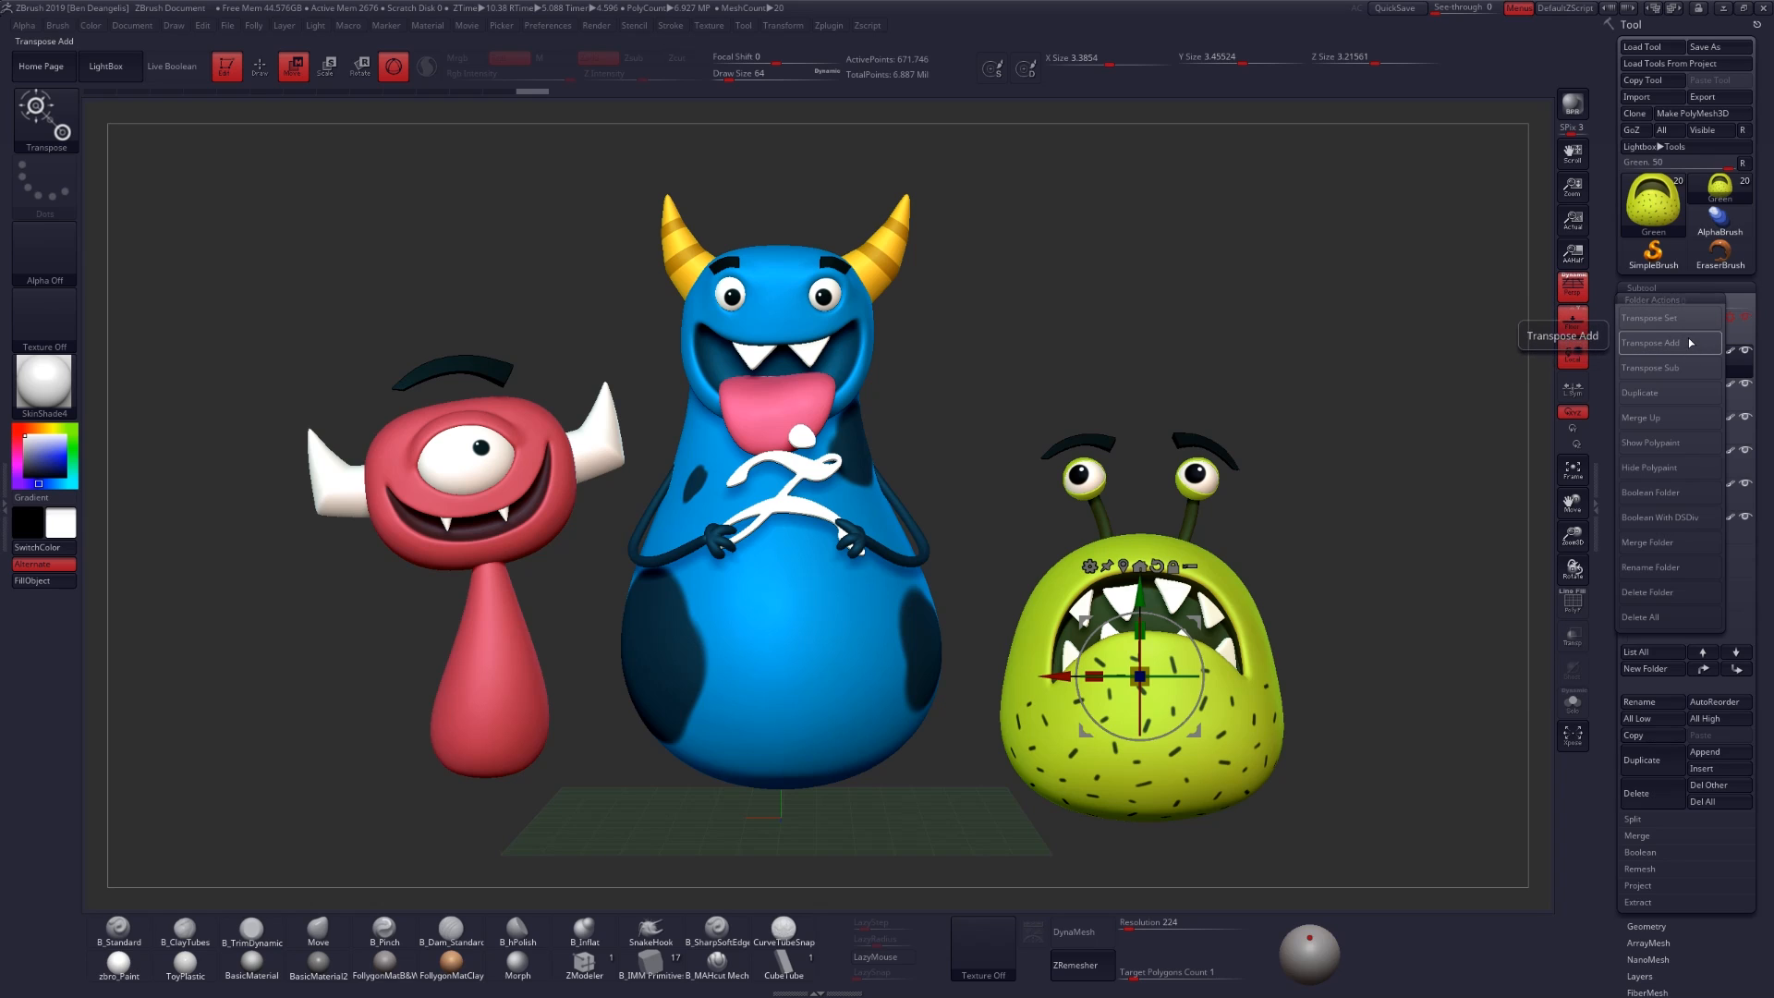
pyautogui.moveTo(1652, 360)
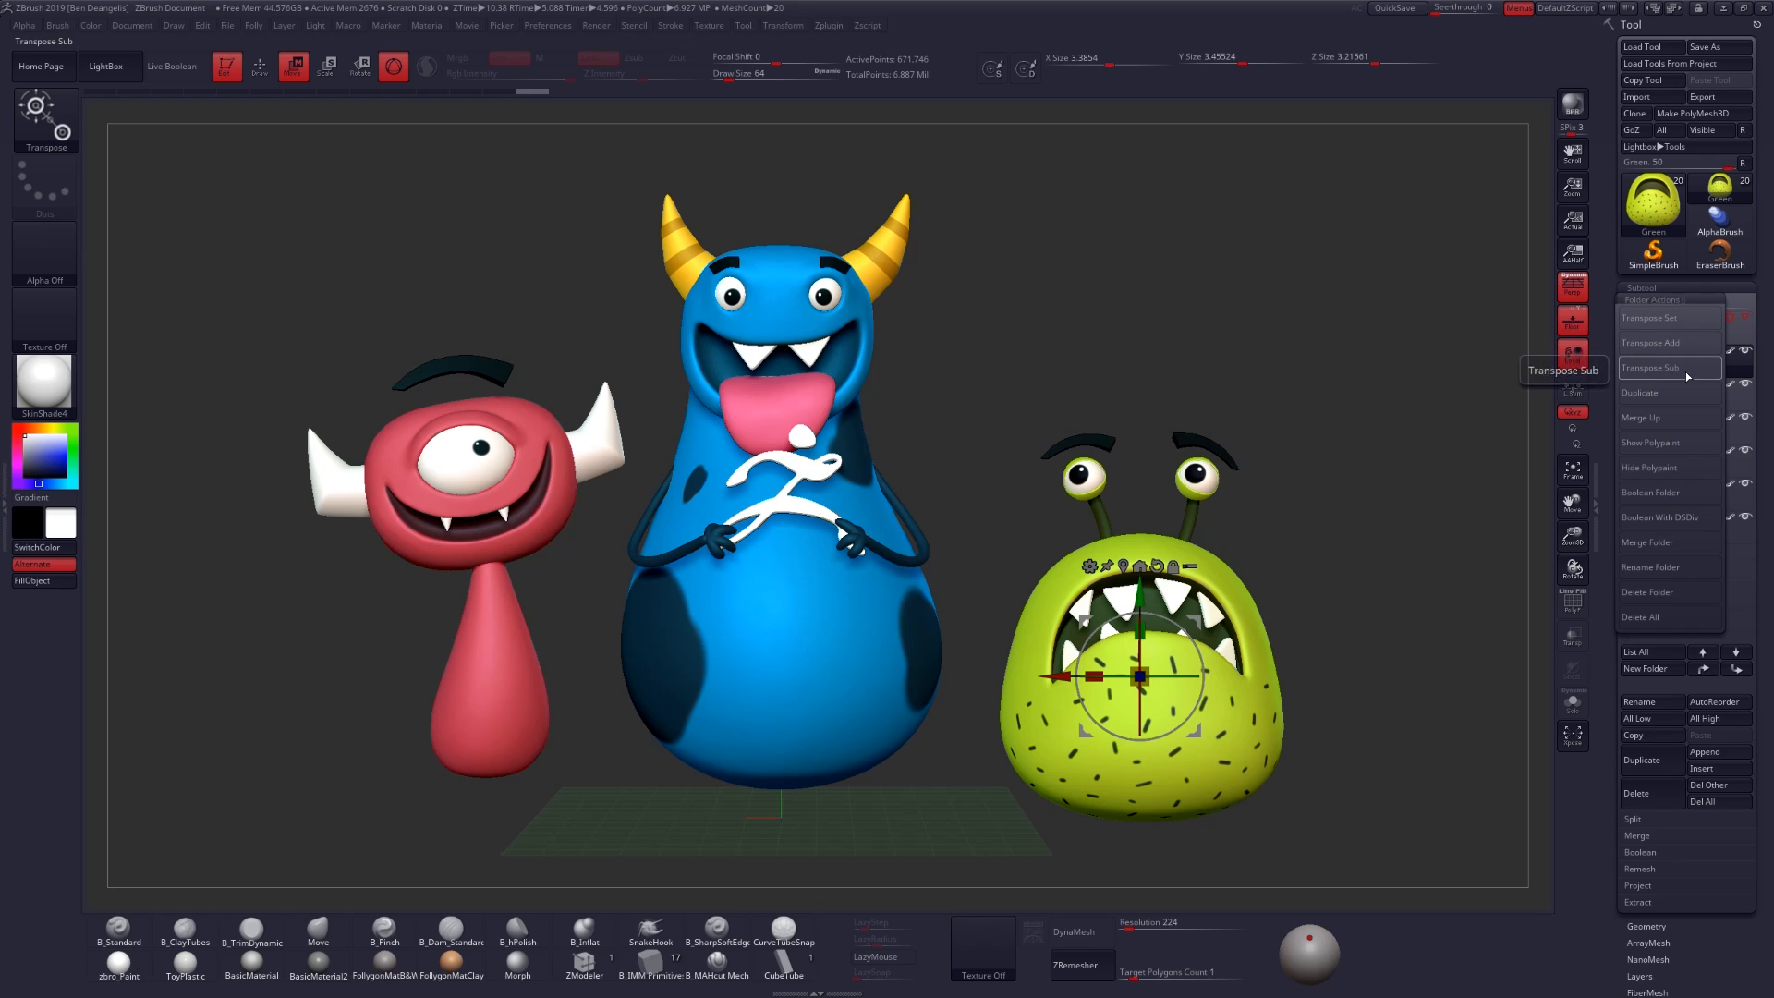
pyautogui.moveTo(1658, 392)
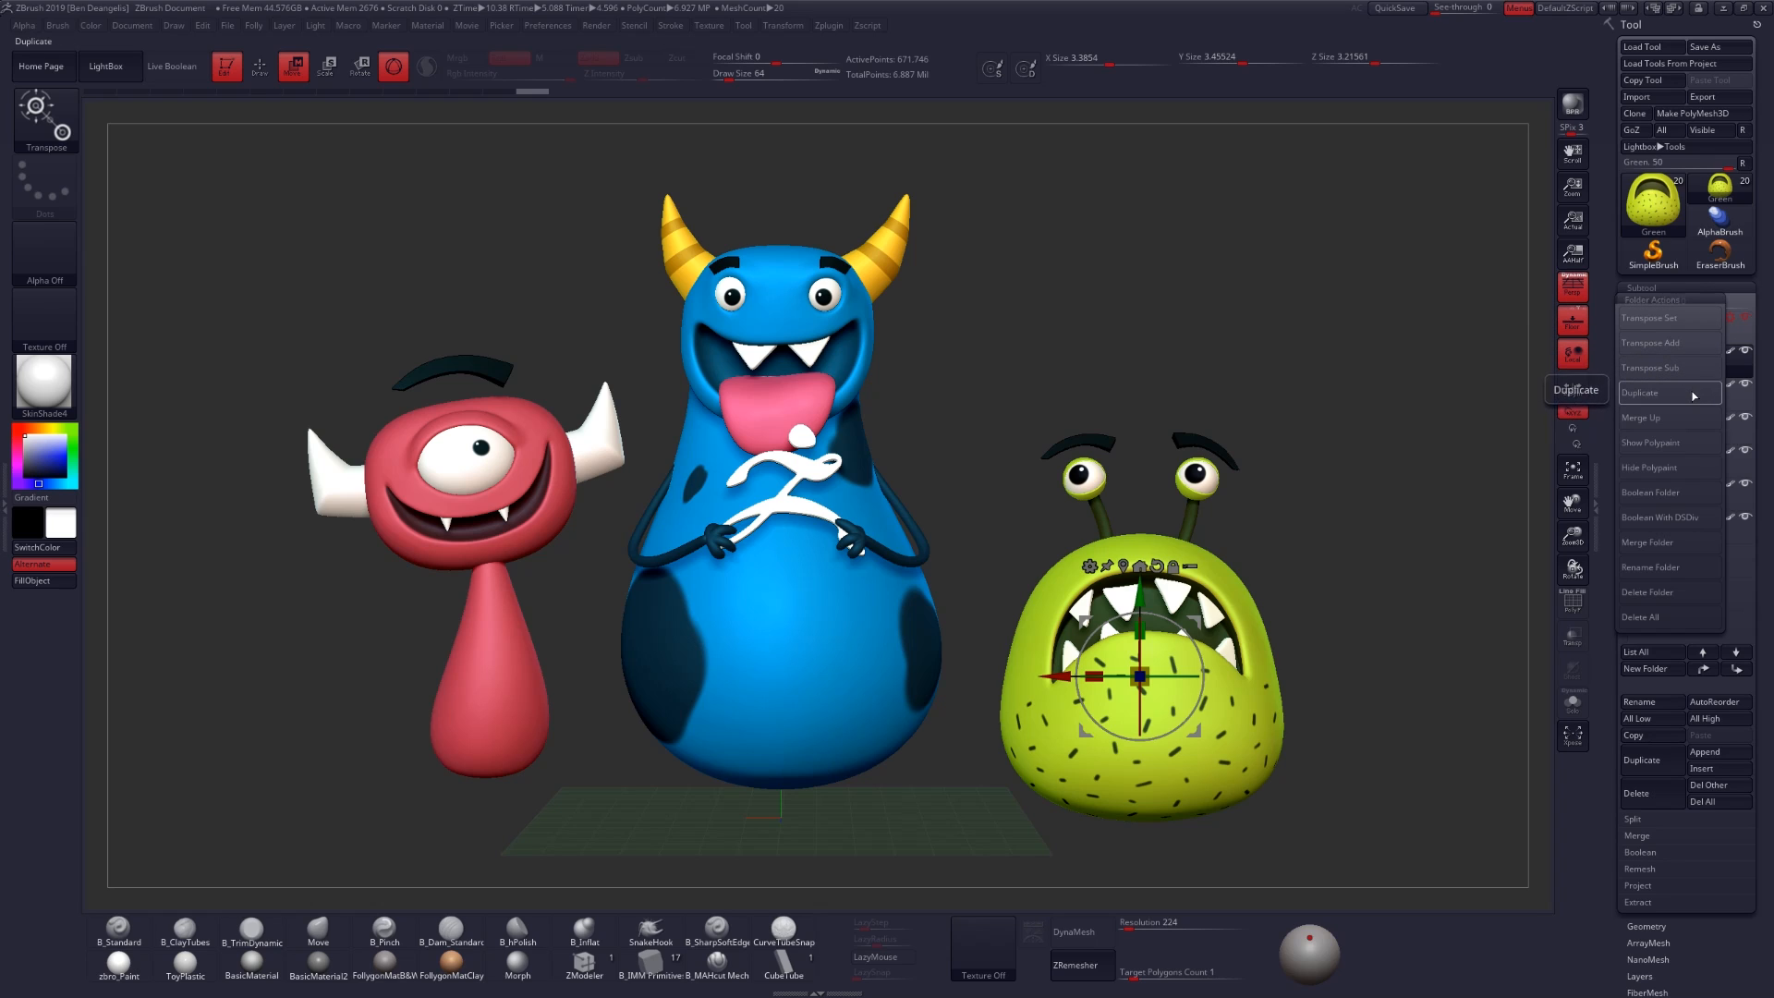
# Step: Duplicate the green monster's whole folder from the folder actions menu
pyautogui.click(1642, 393)
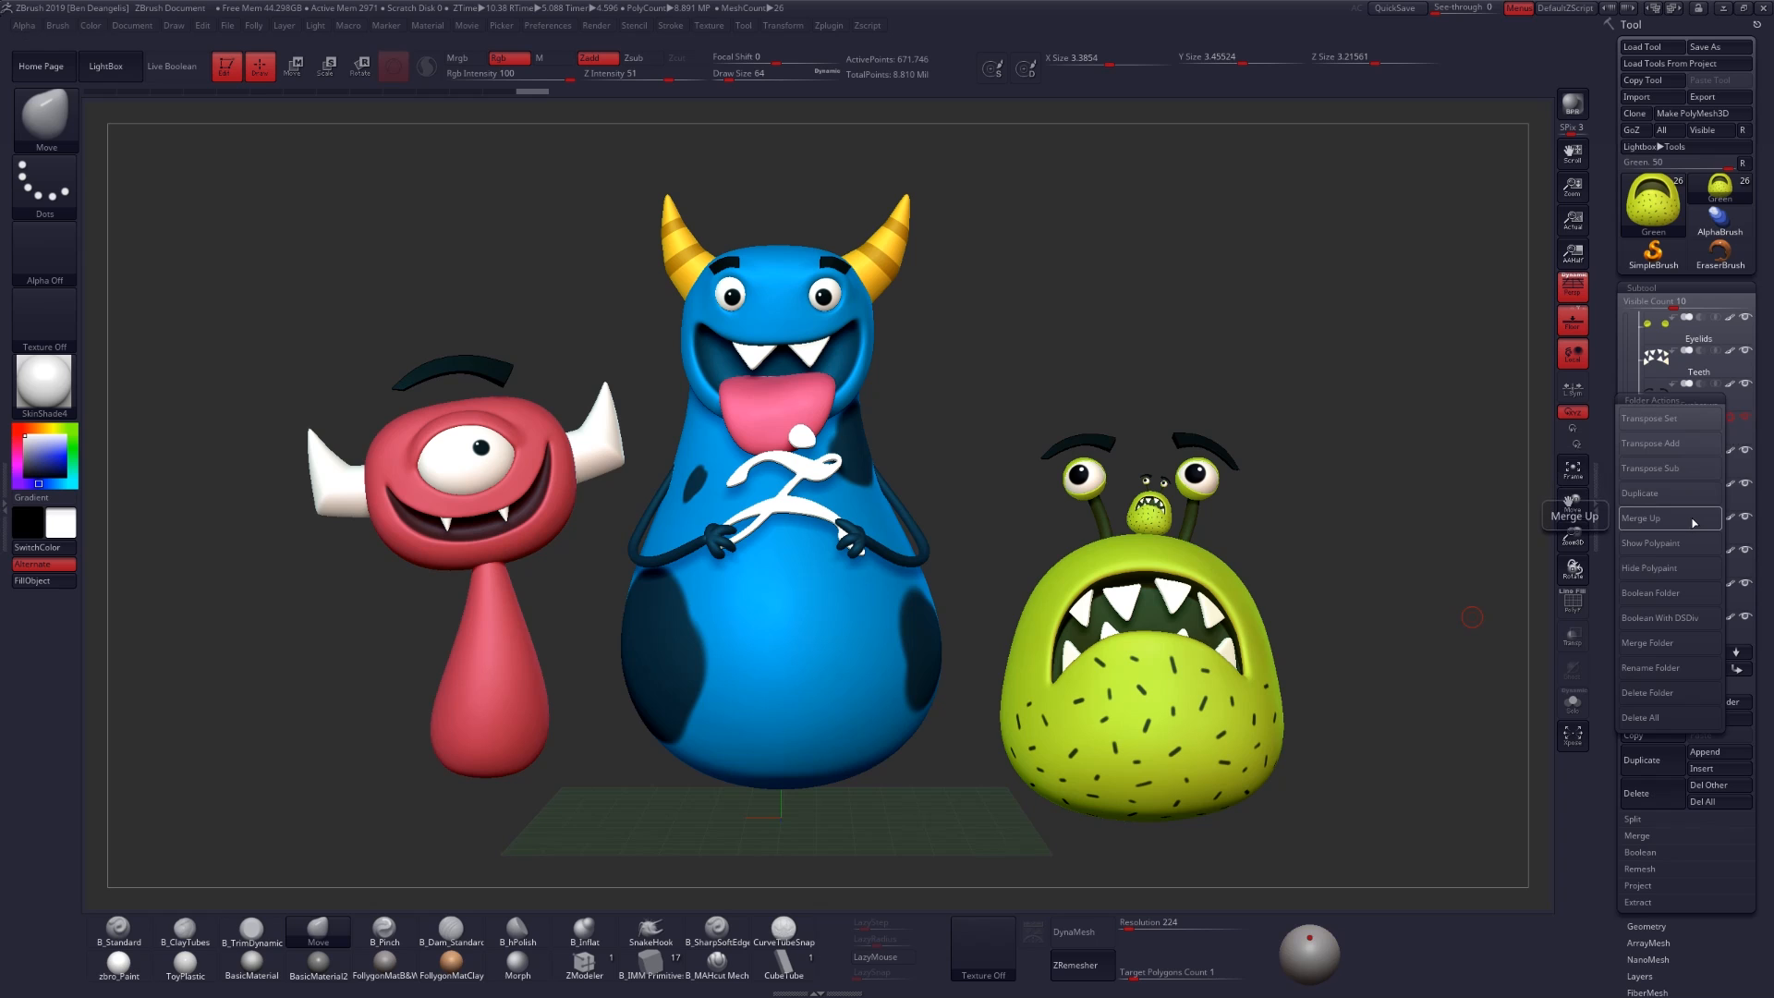
# Step: Merge the duplicated folder into the single subtool Merged_Eyebrows1 and adjust the small copy with the gizmo
pyautogui.click(1643, 518)
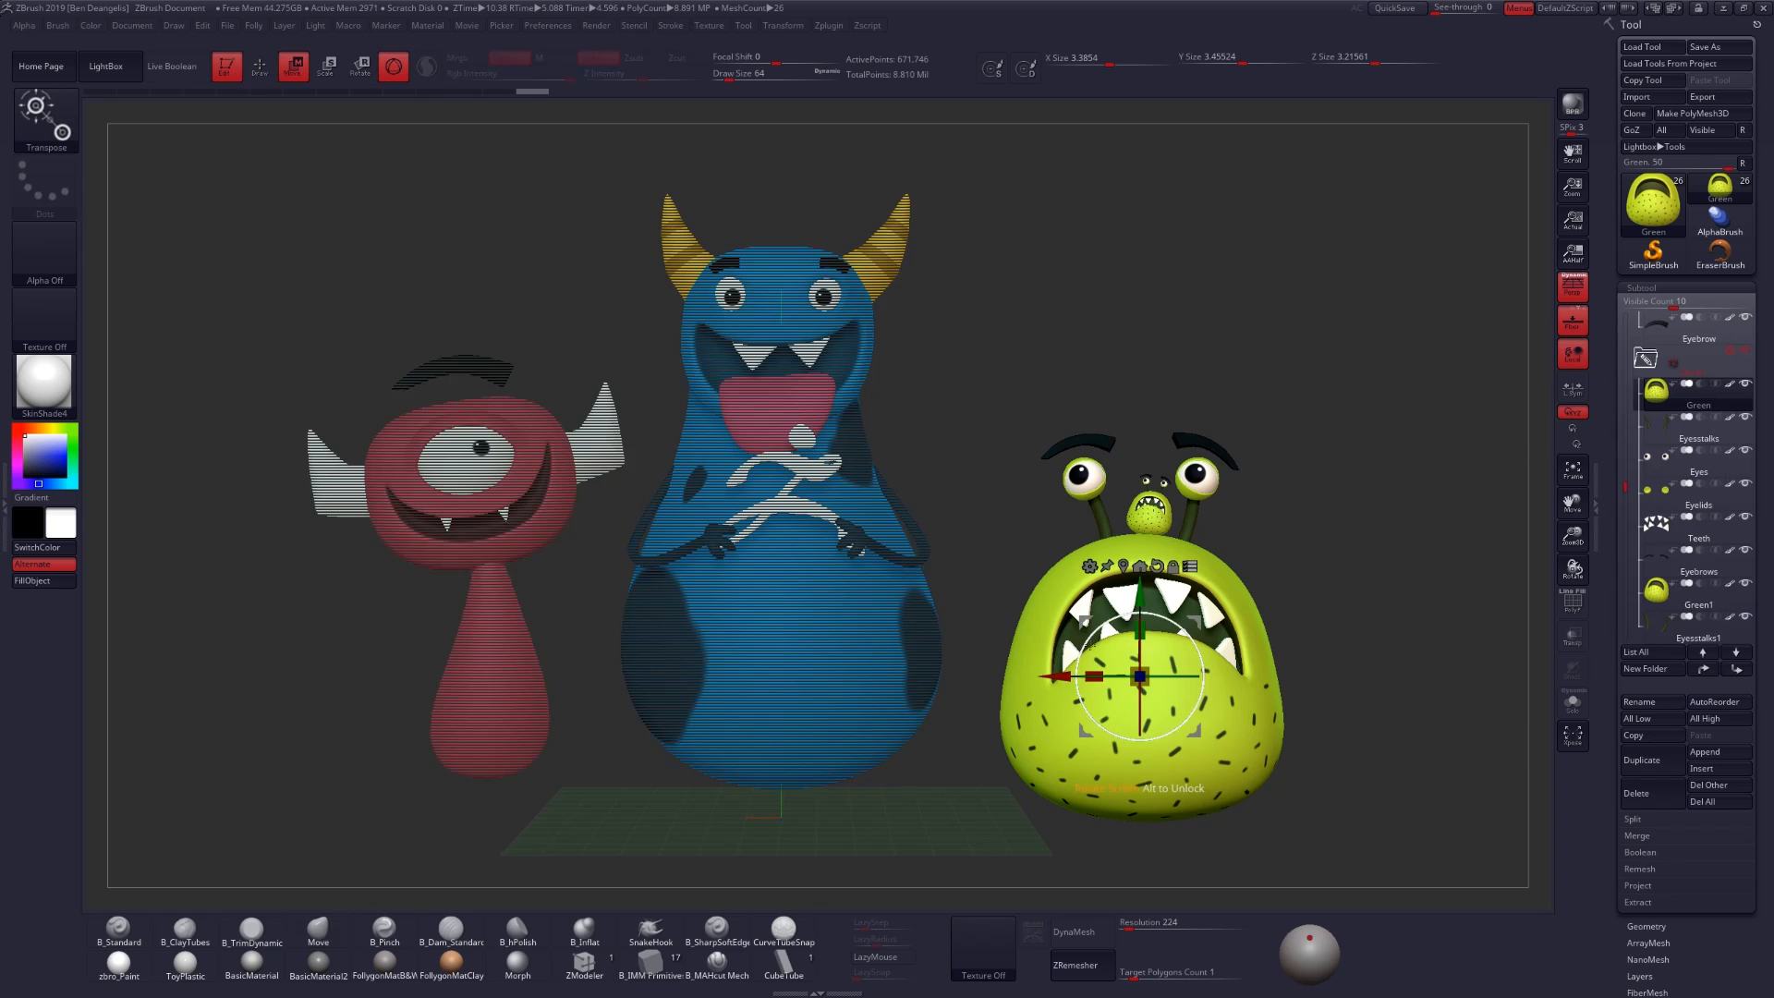
pyautogui.moveTo(1140, 677); pyautogui.dragTo(1058, 677)
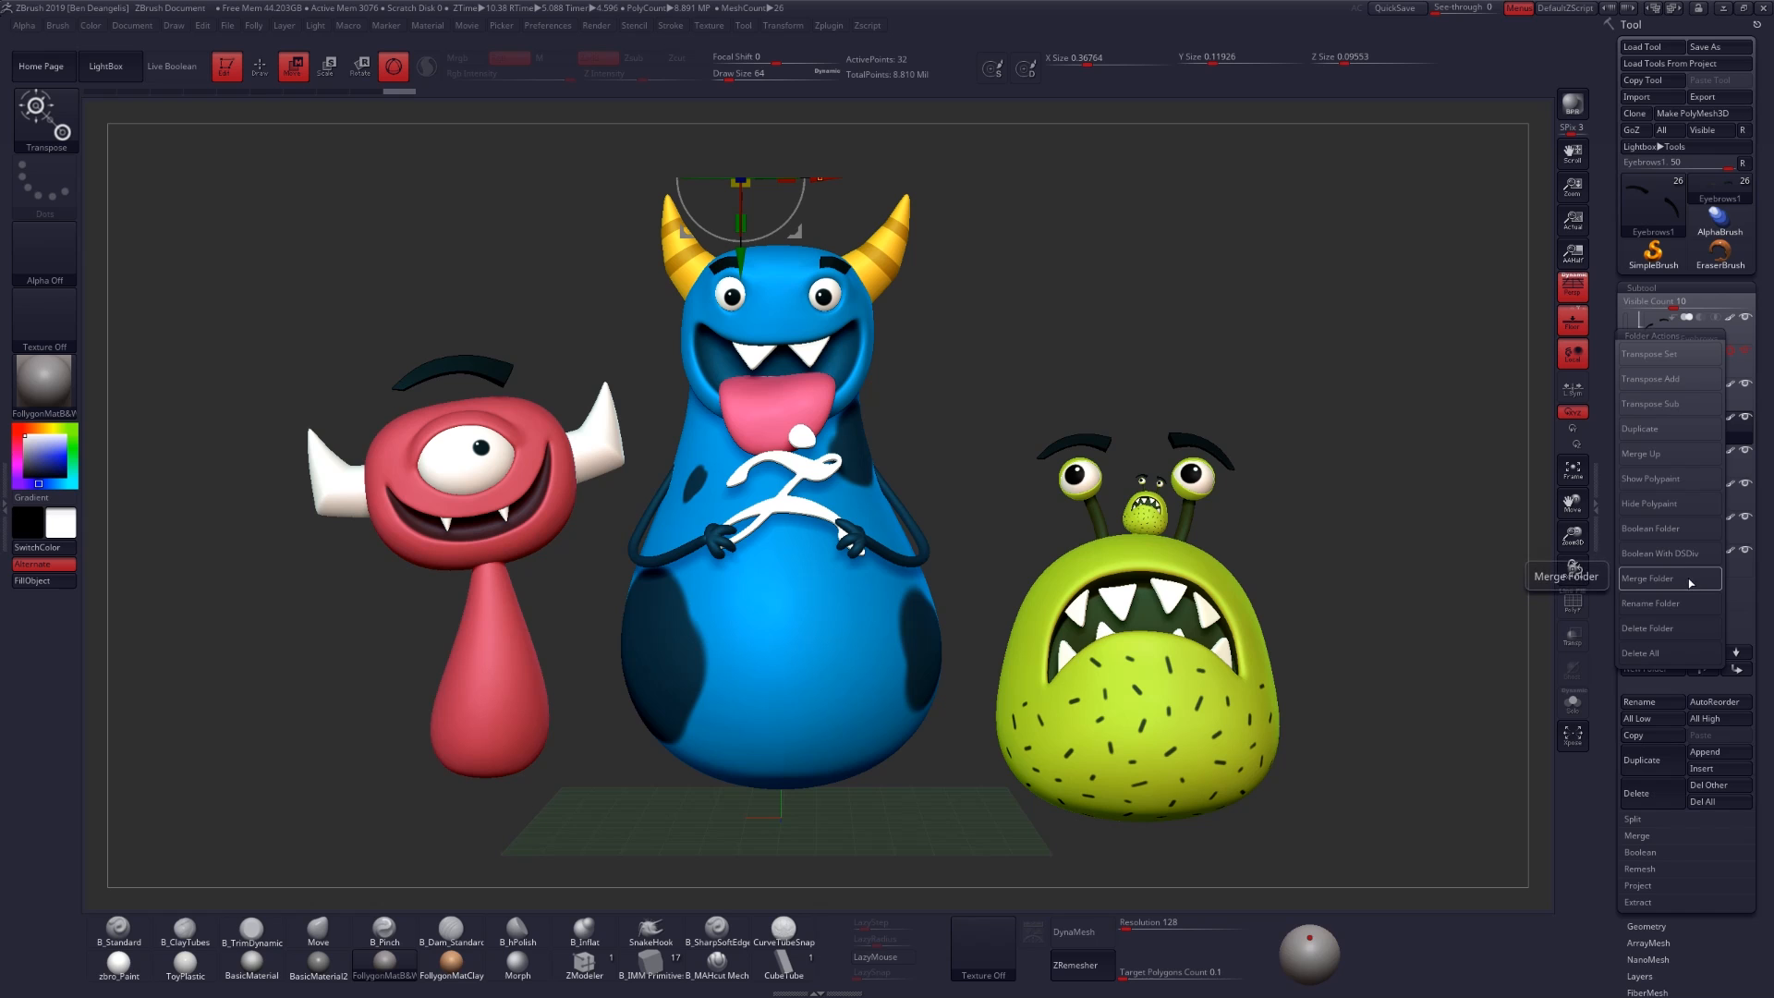
pyautogui.click(1649, 578)
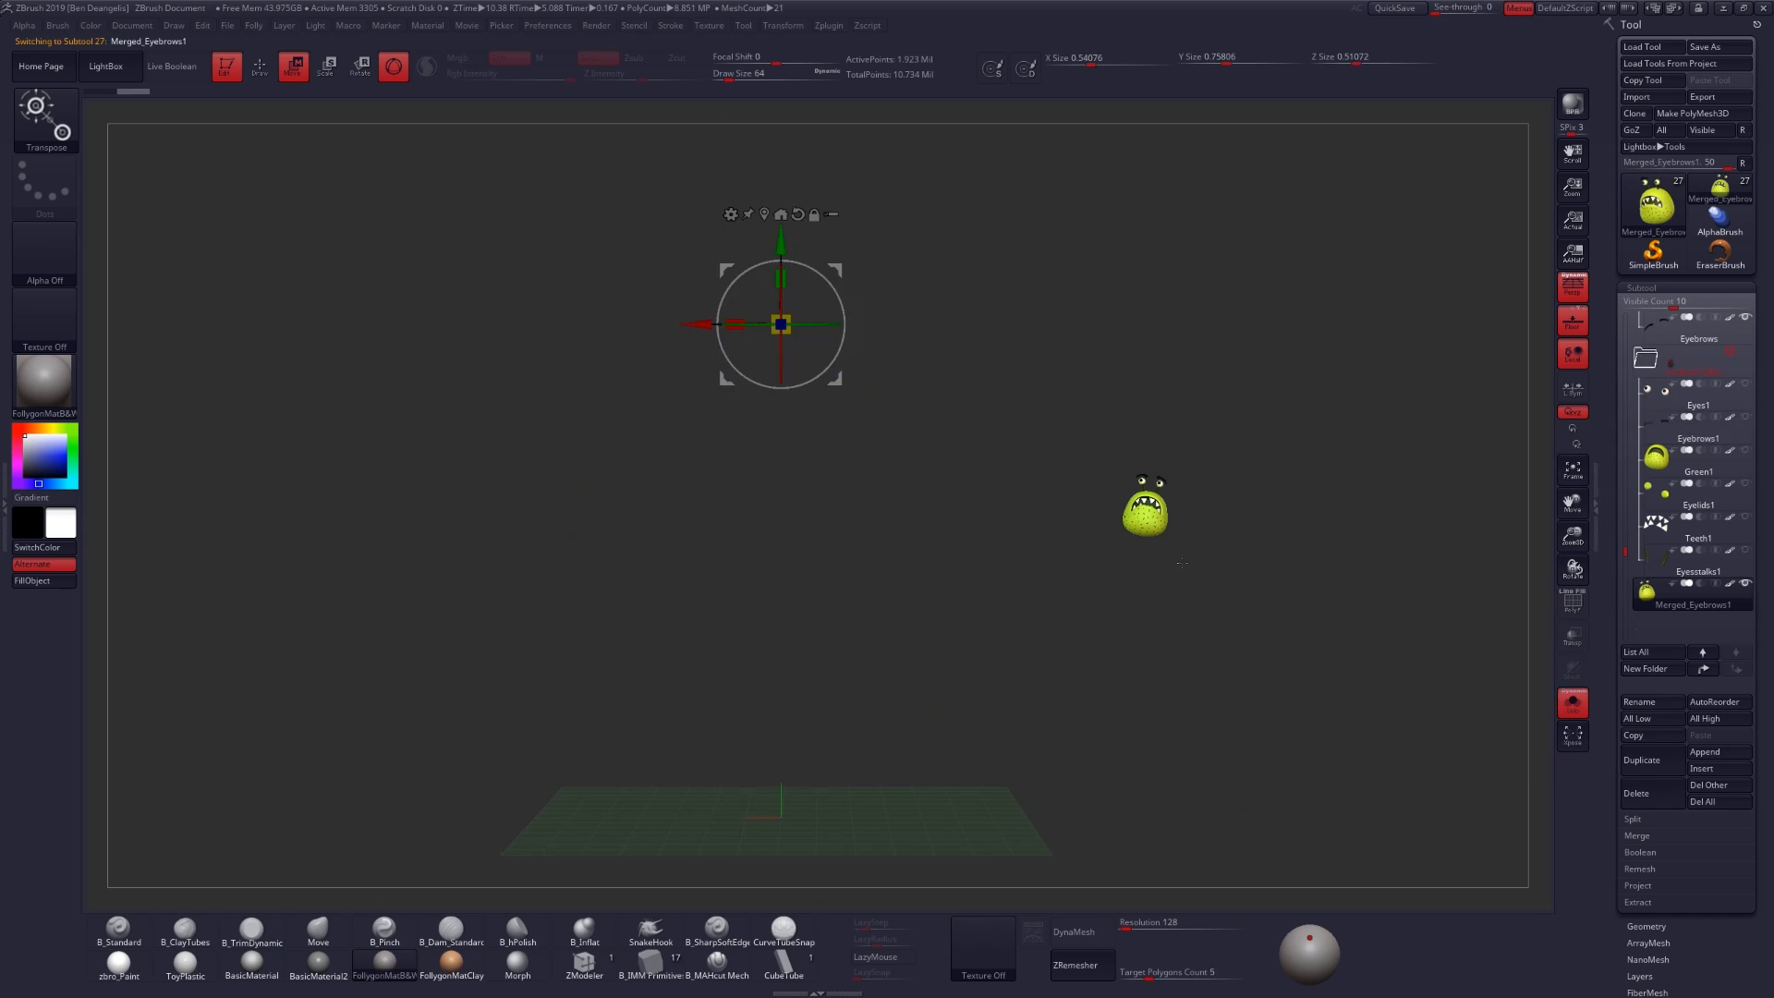
pyautogui.moveTo(781, 324); pyautogui.dragTo(1143, 504)
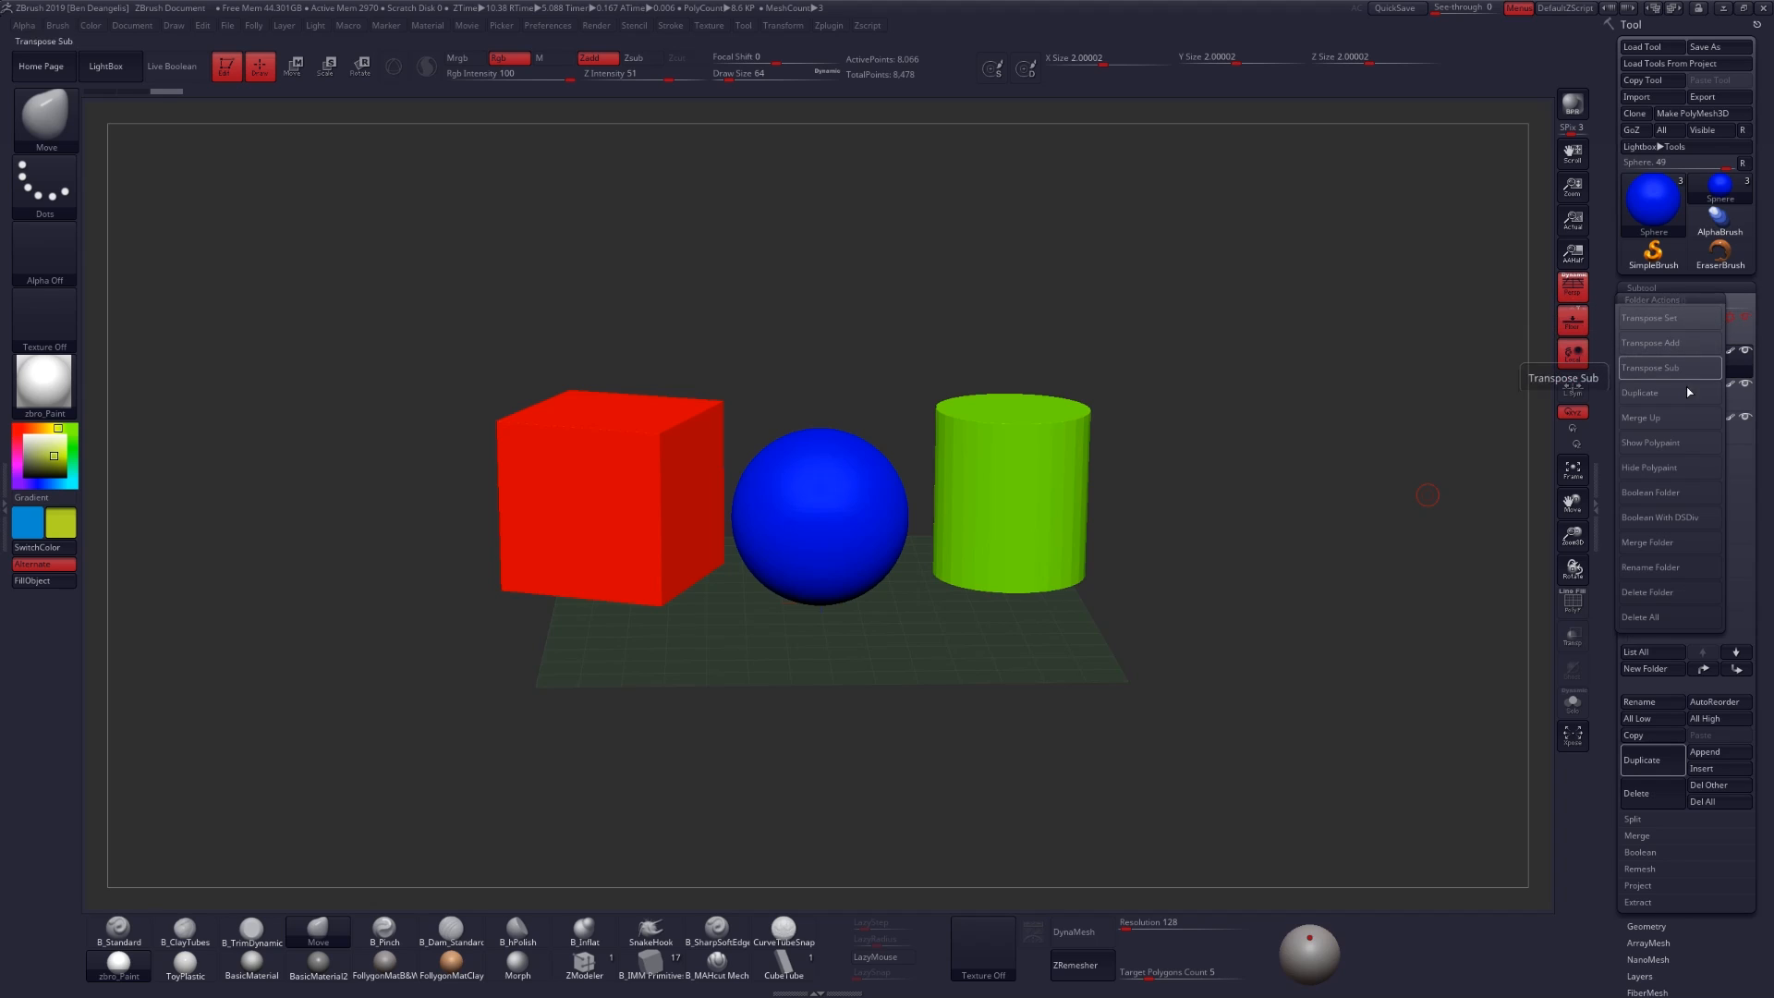
pyautogui.moveTo(1668, 518)
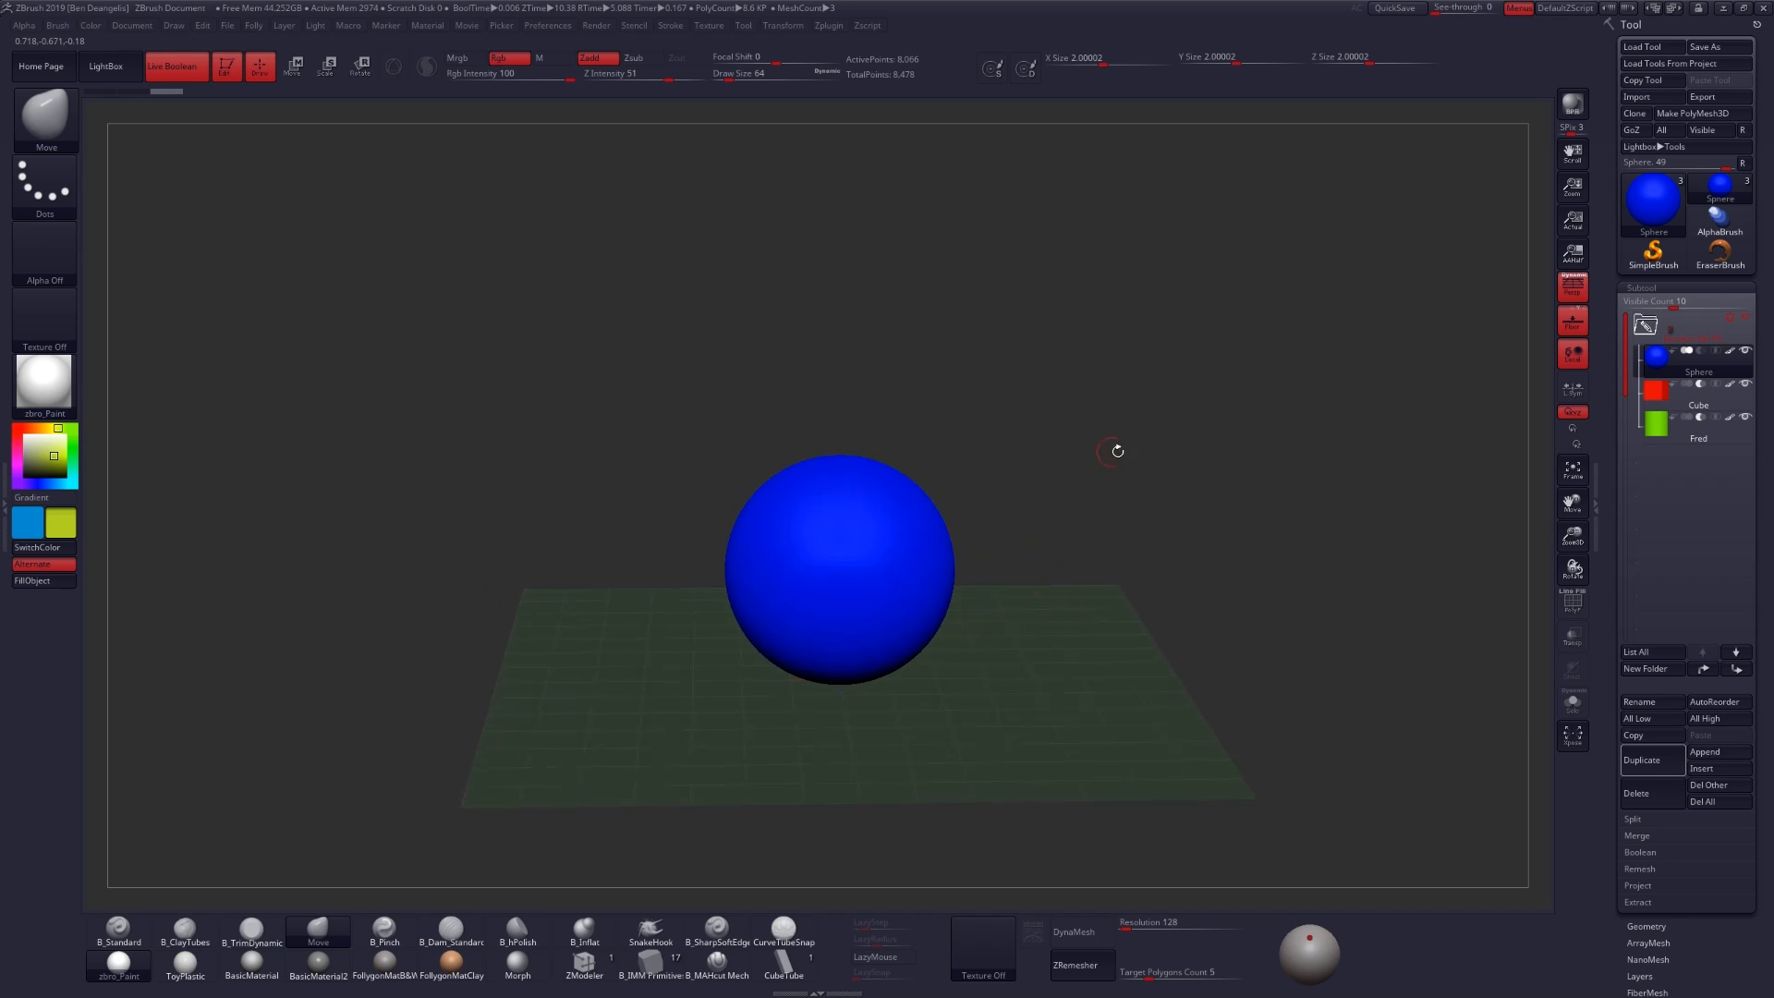
# Step: Toggle Live Boolean off for the cube, sphere and cylinder and load the project from the top shelf
pyautogui.click(1698, 389)
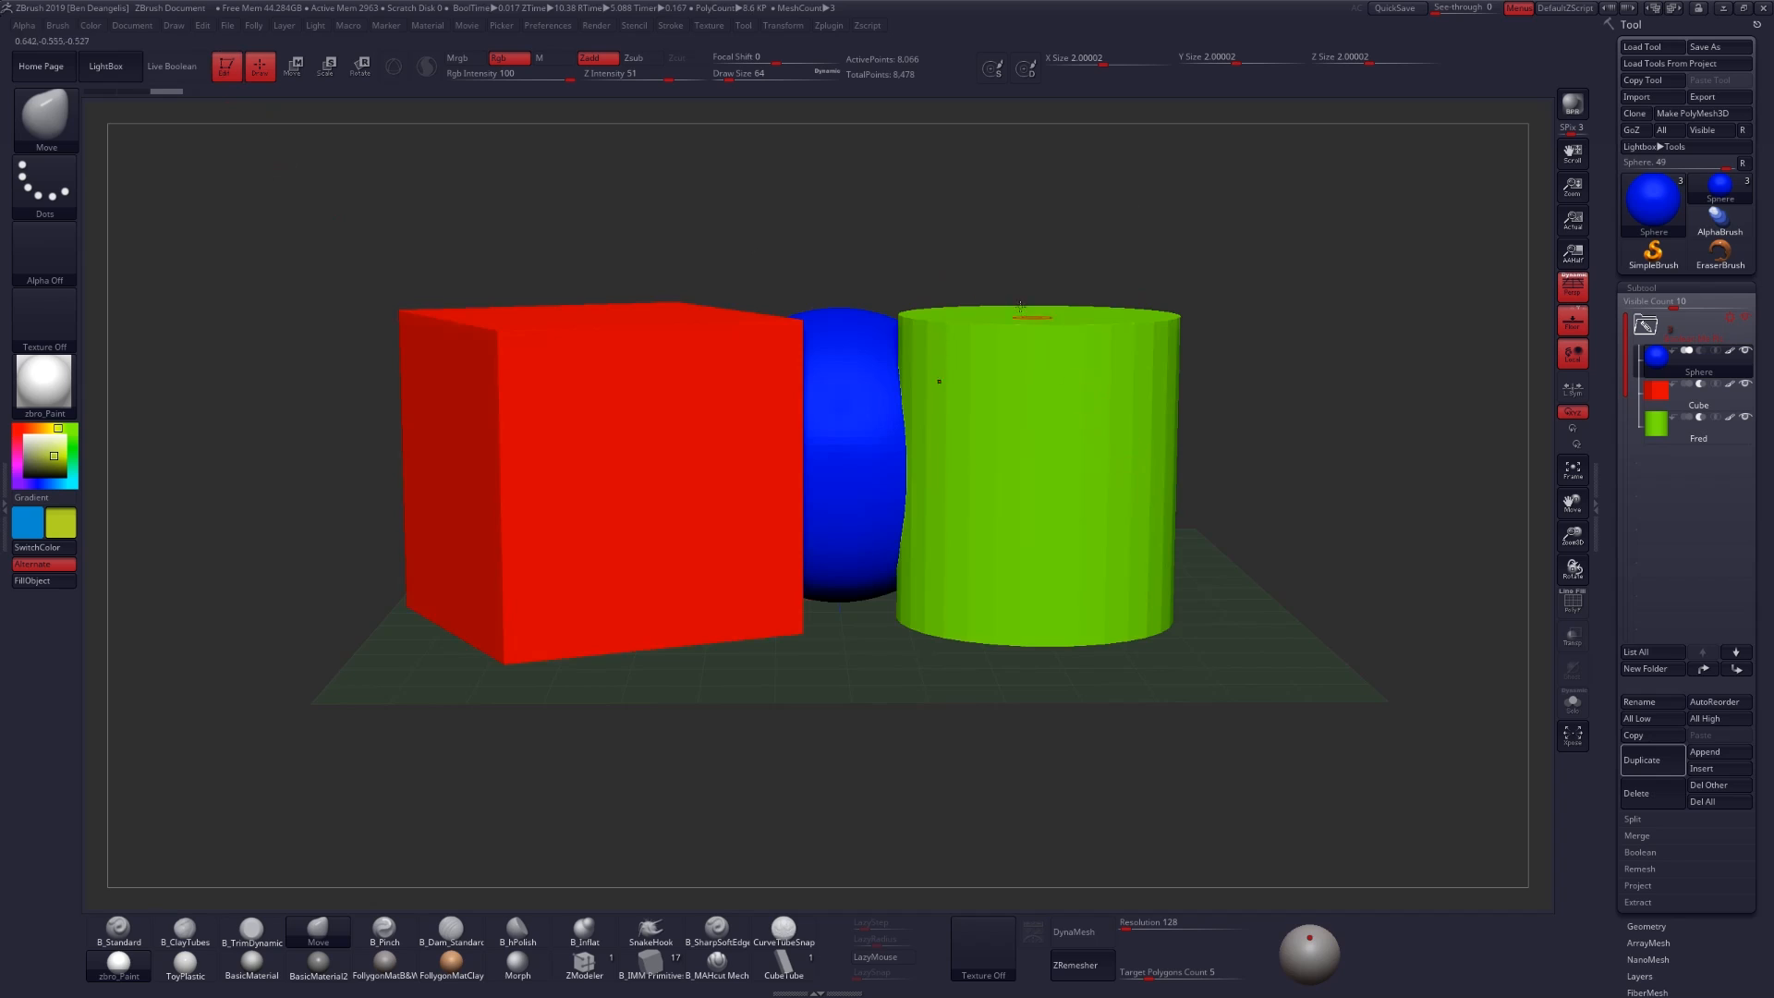
pyautogui.click(171, 66)
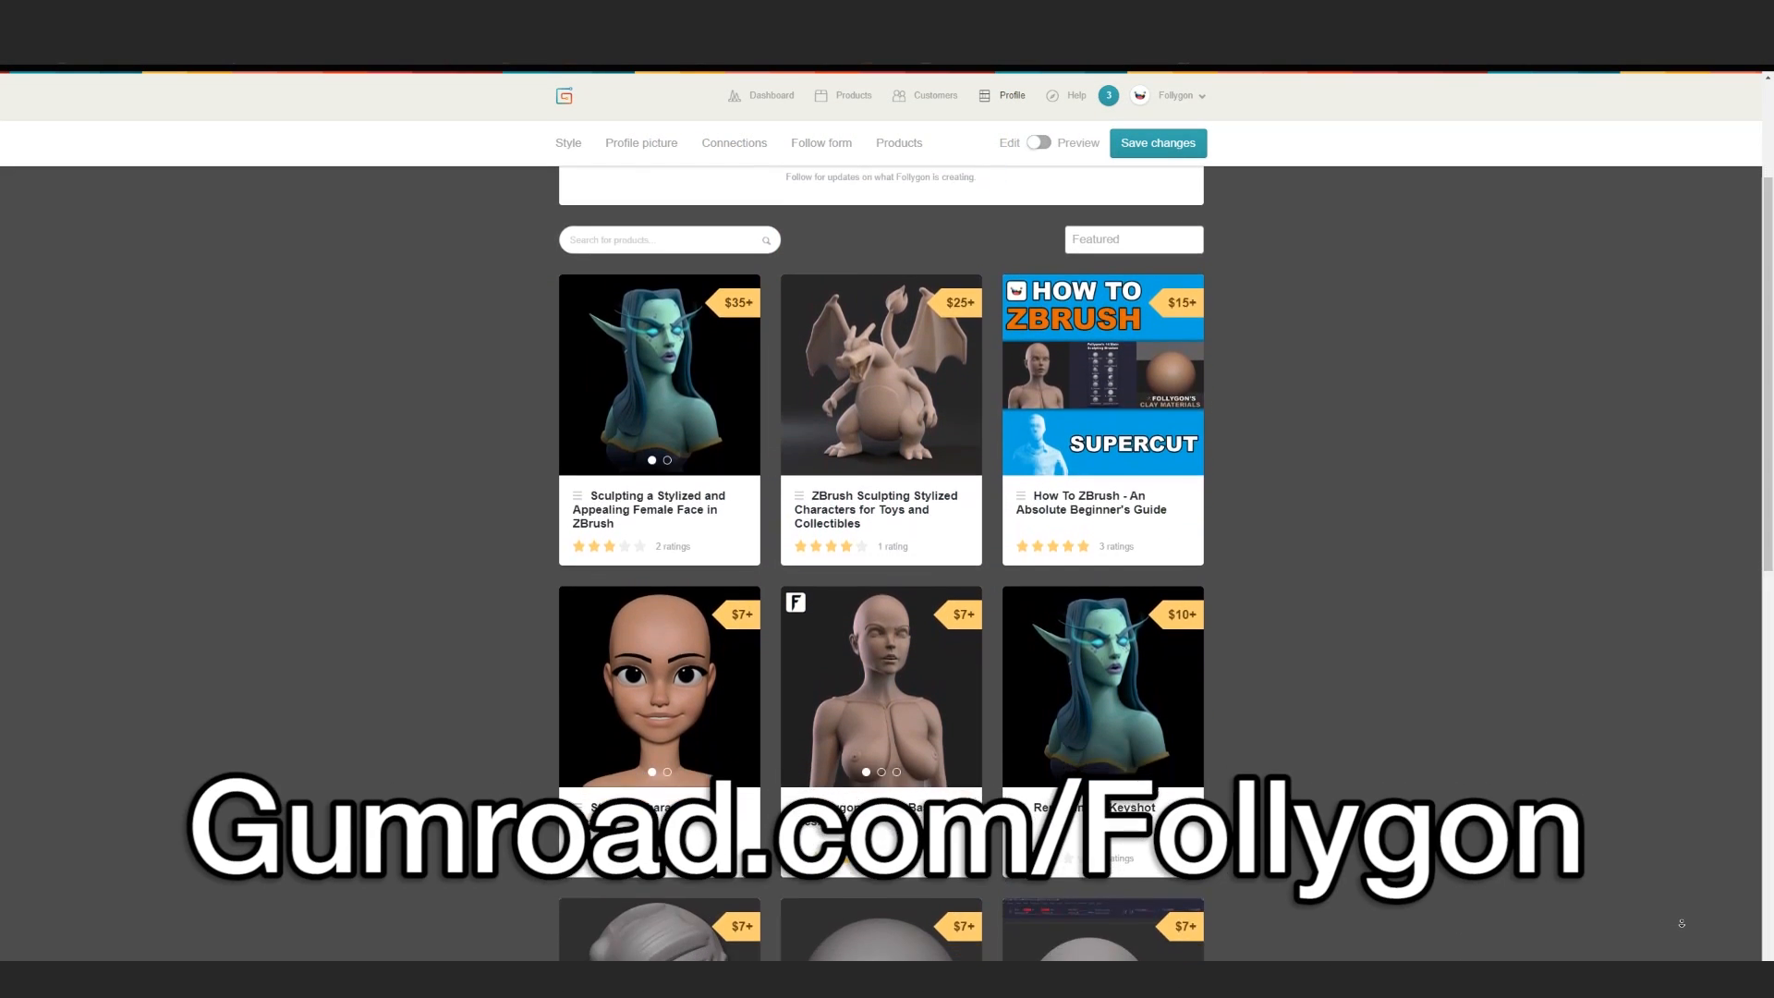
# Step: Scroll down the Gumroad store to the base meshes, brushes, materials and custom UI products
pyautogui.scroll(-3)
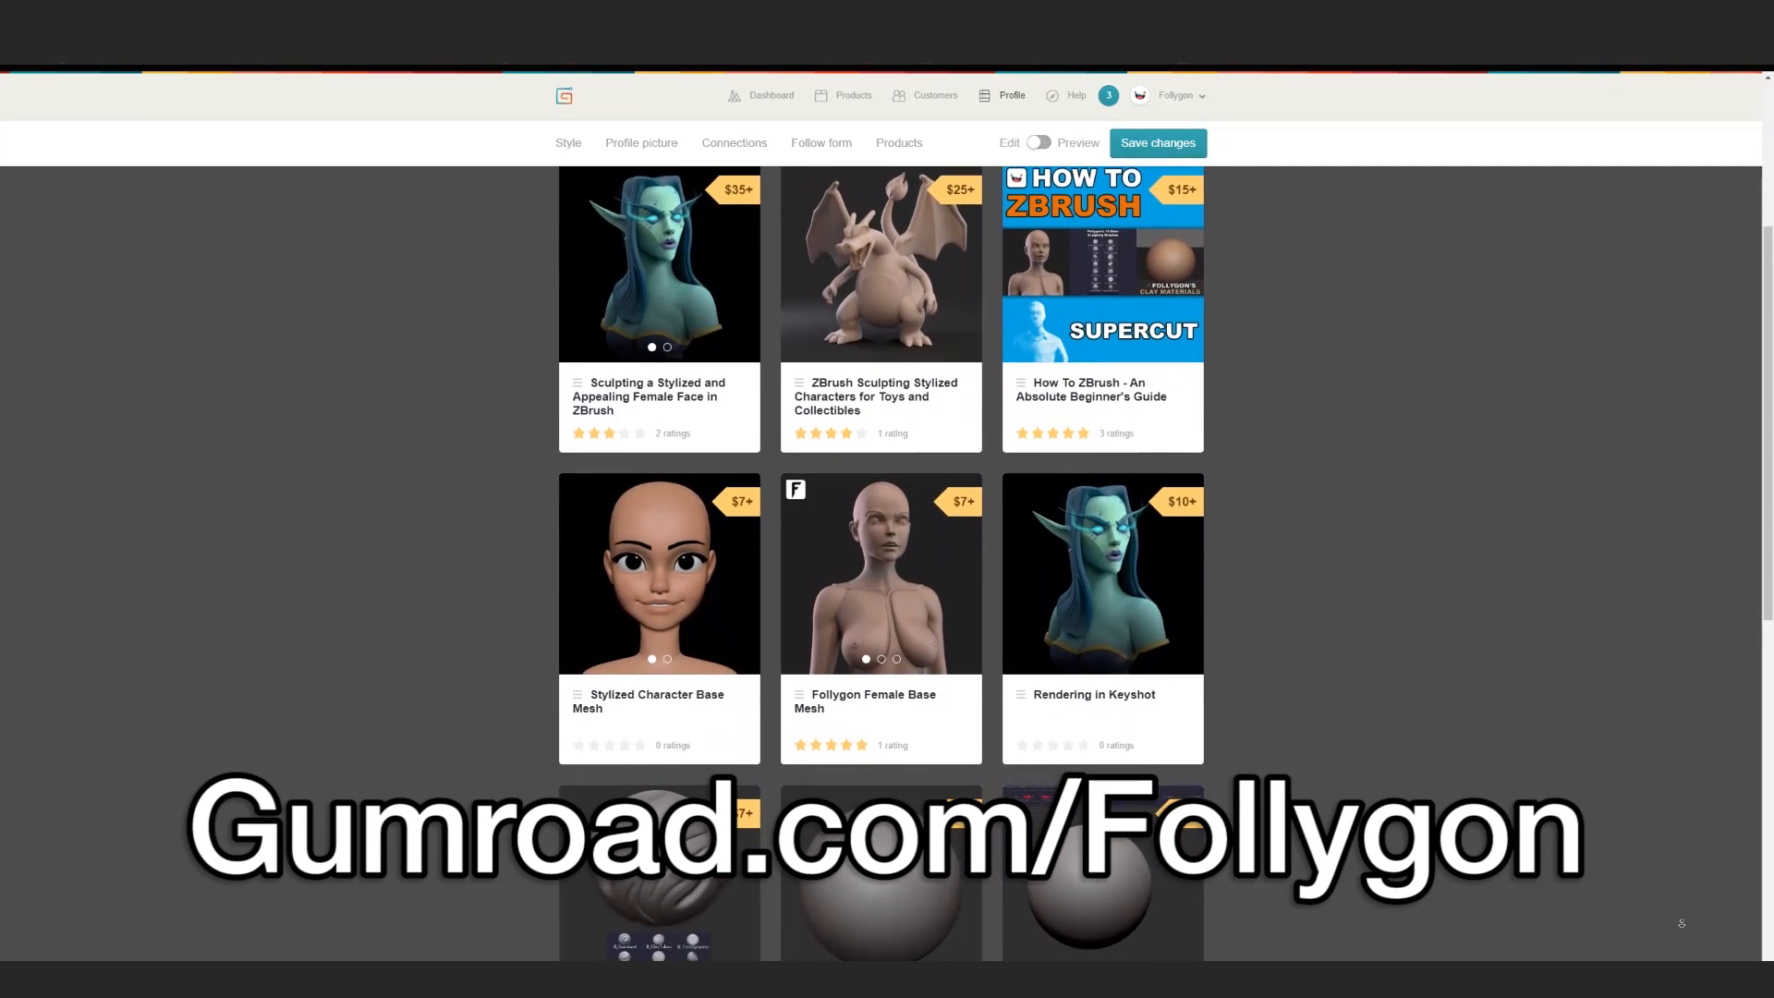
pyautogui.scroll(-3)
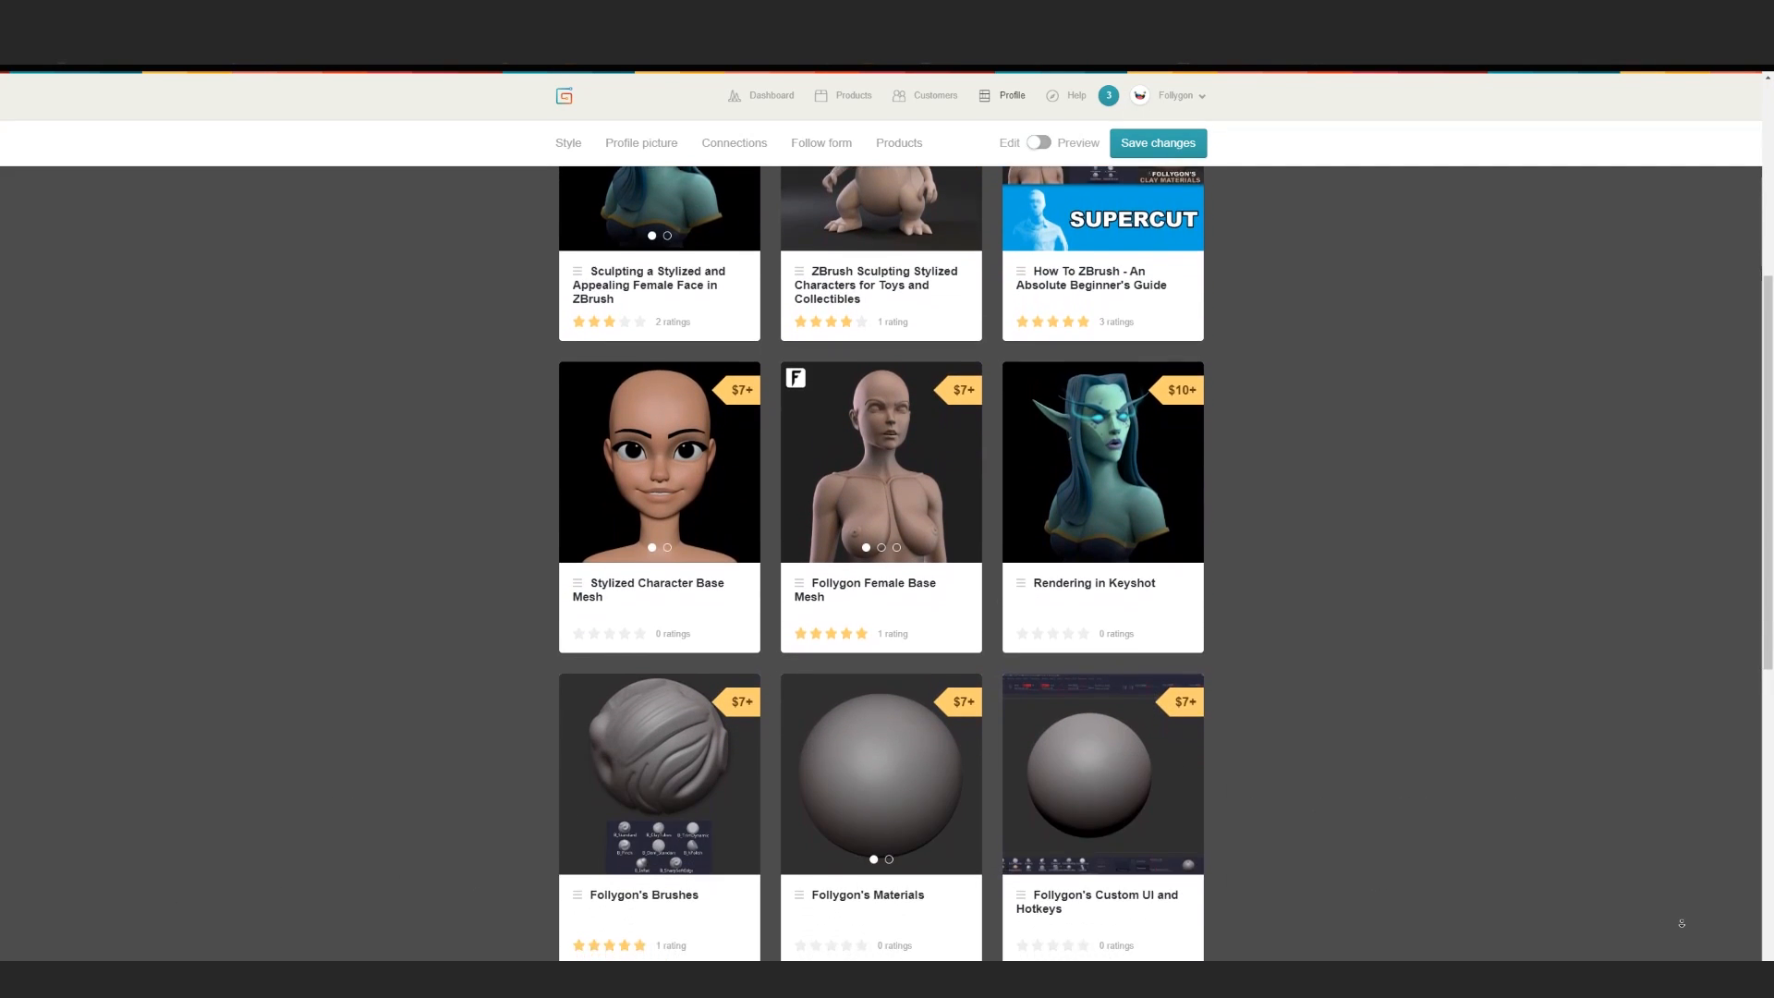
pyautogui.scroll(-3)
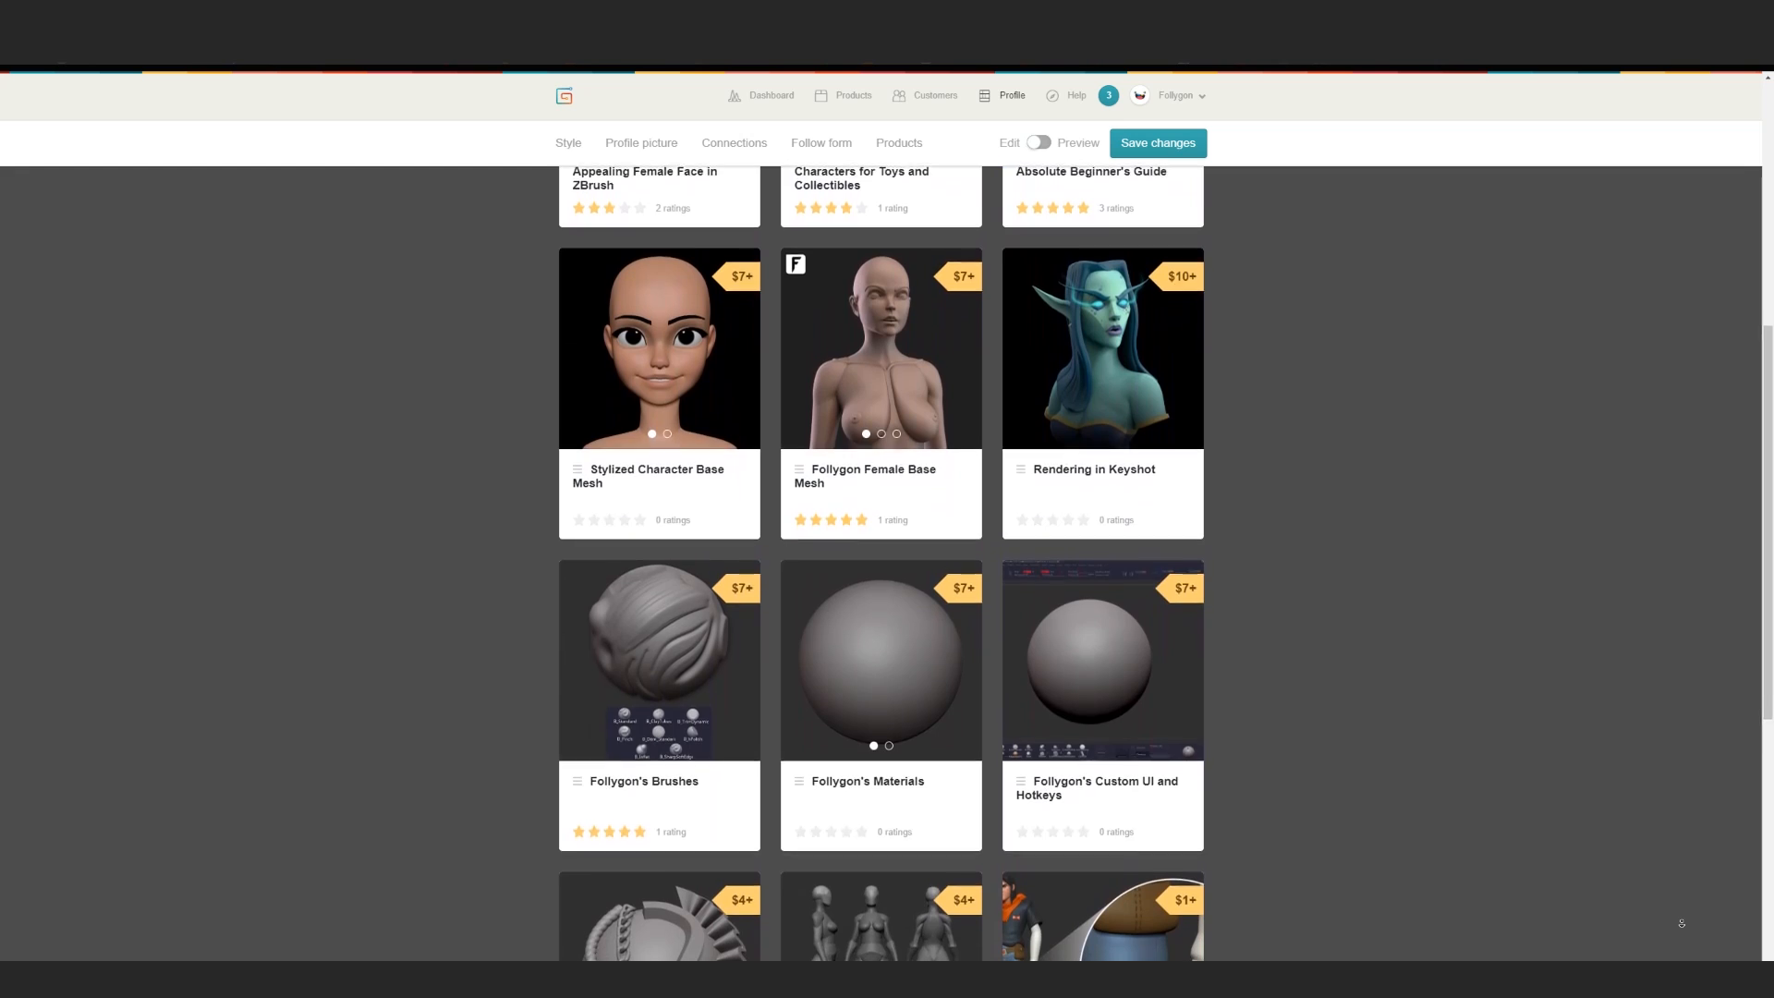